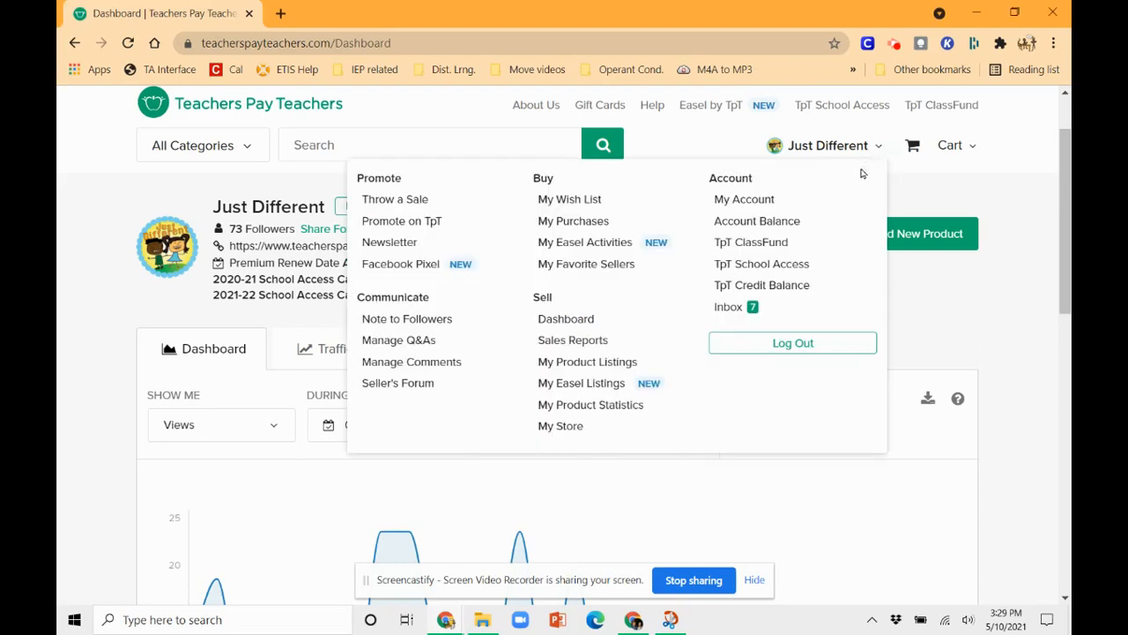
mouse_move(591, 404)
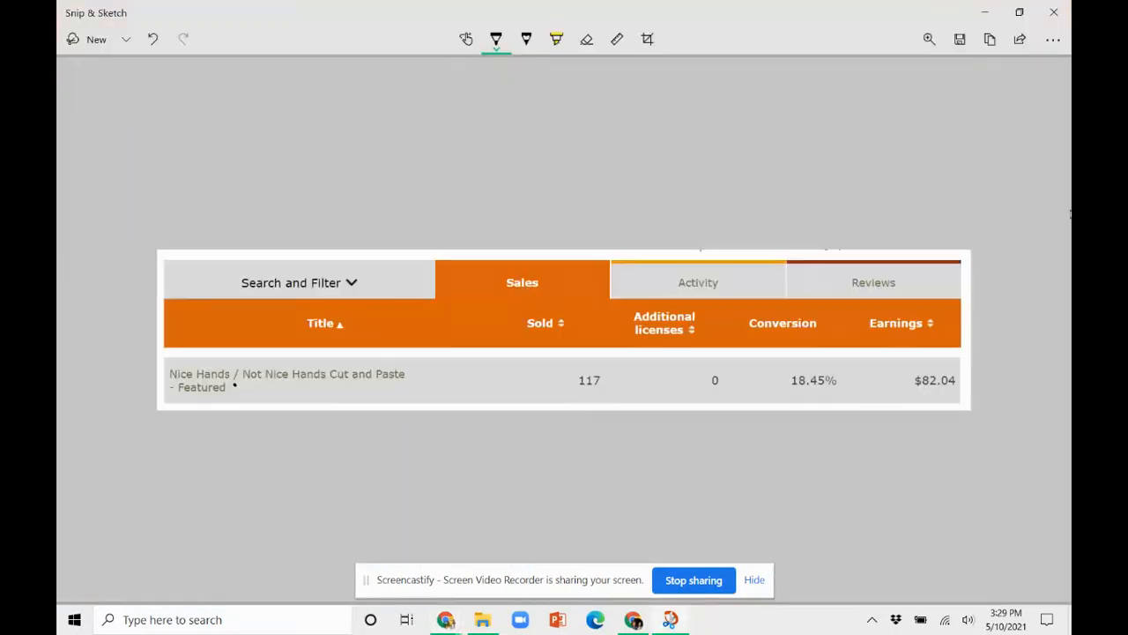
mouse_move(122, 317)
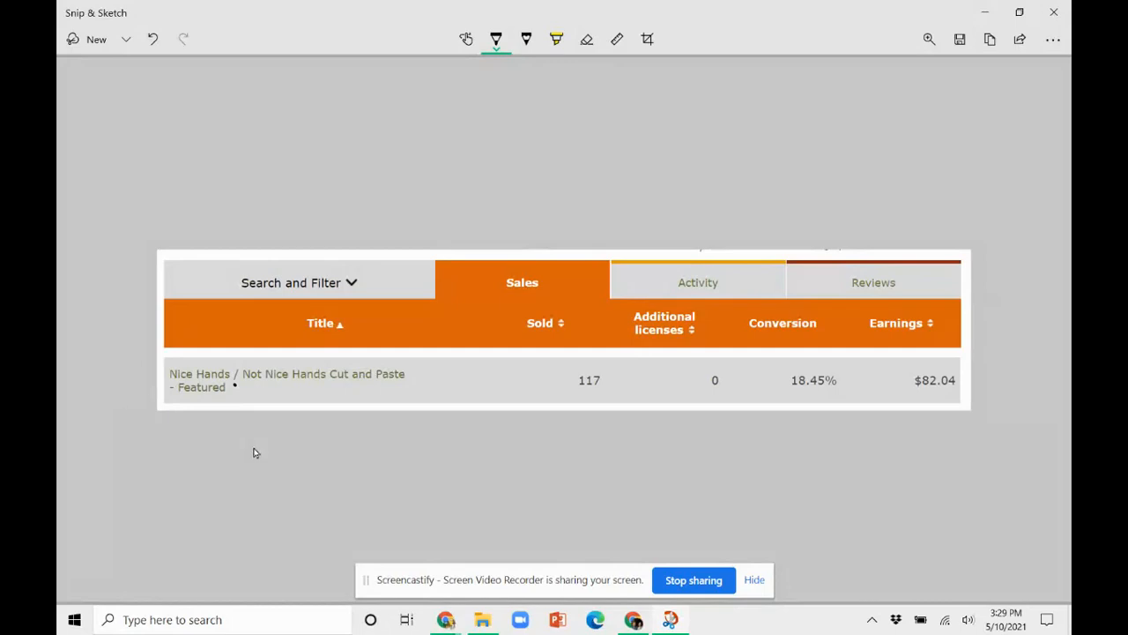
mouse_move(803, 417)
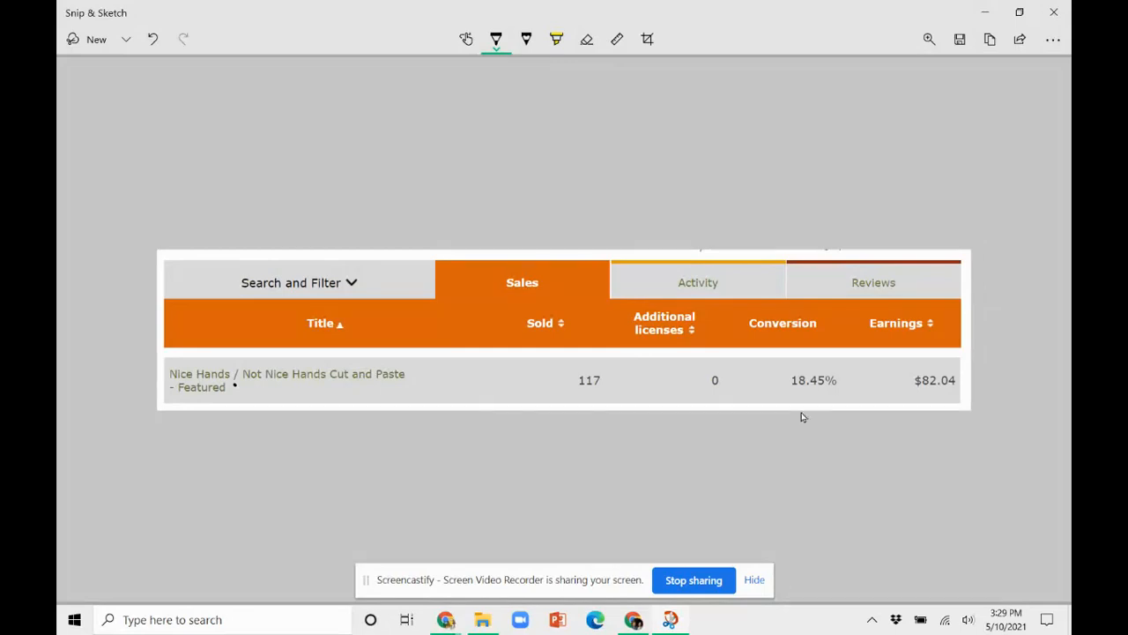
- Write the notes 'Conversion Rate' and 'People who buy/People who view'
type("Conversion Rate")
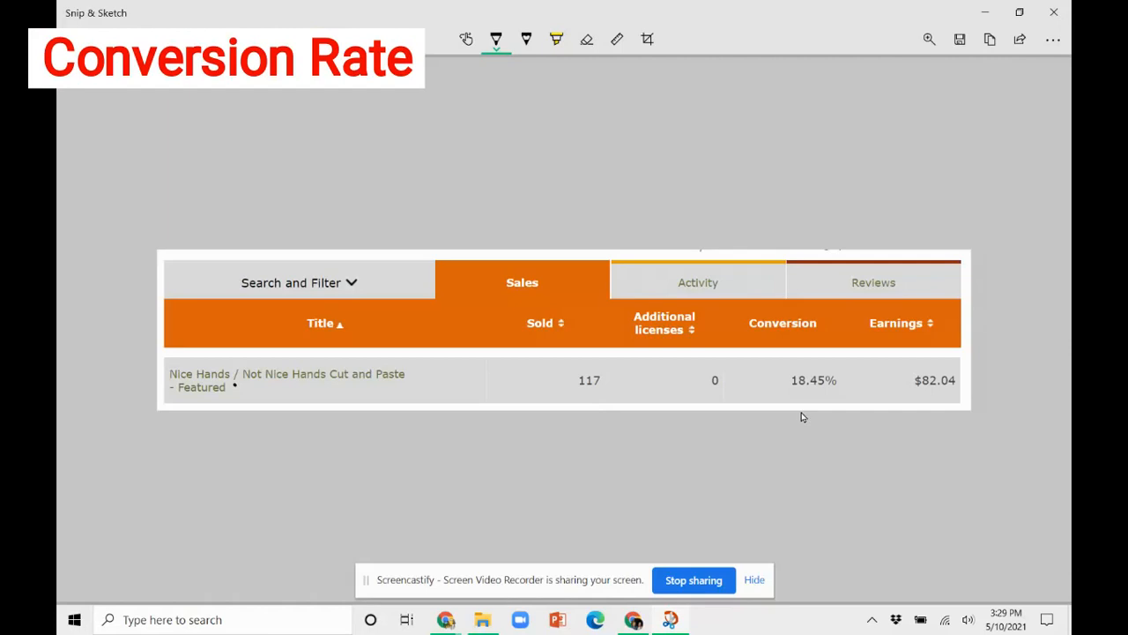
type("People who buy/People who view")
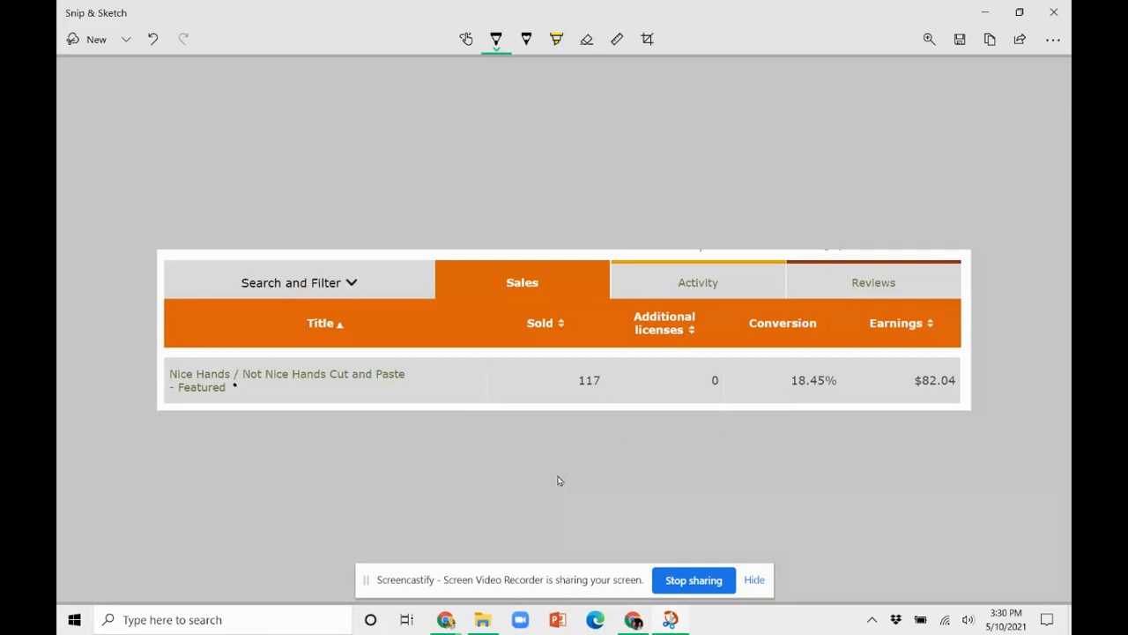
mouse_move(544, 458)
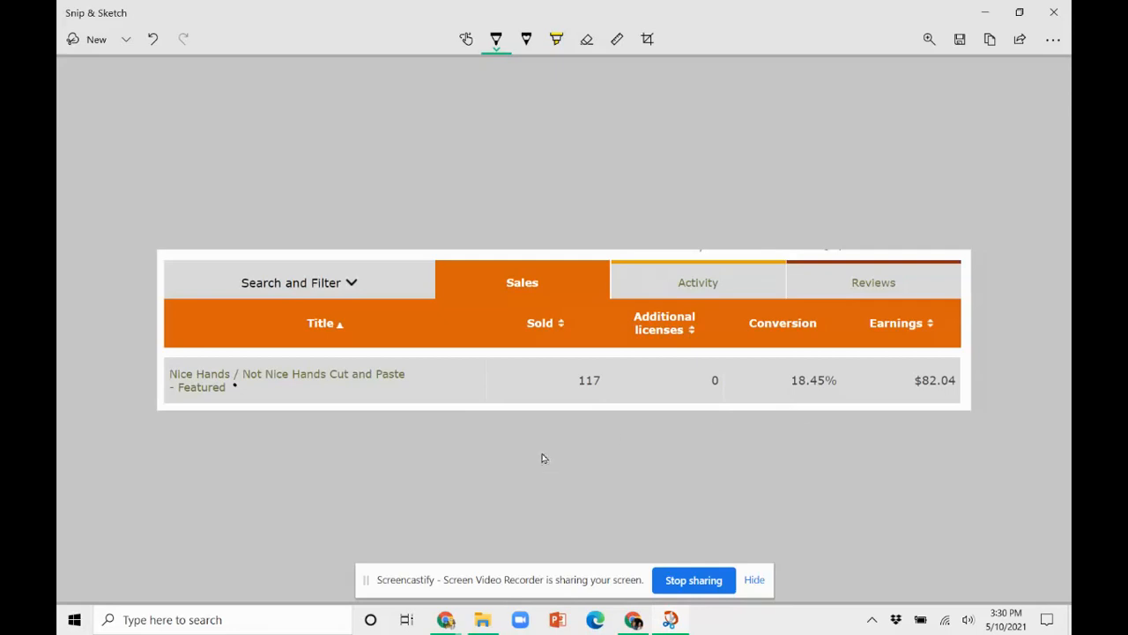
mouse_move(471, 443)
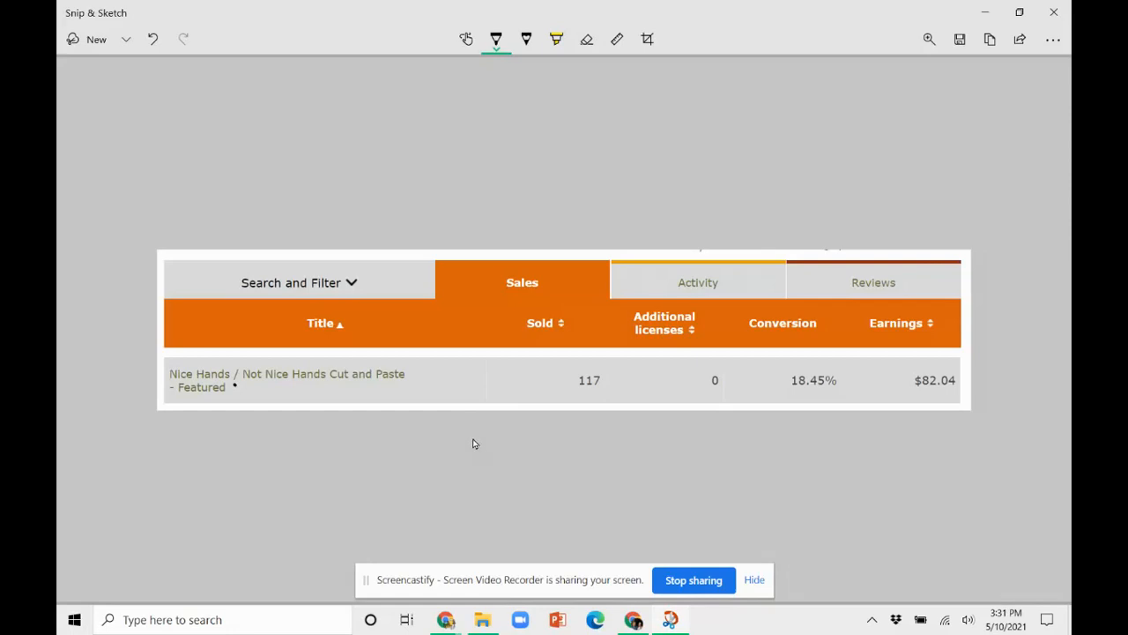
mouse_move(468, 444)
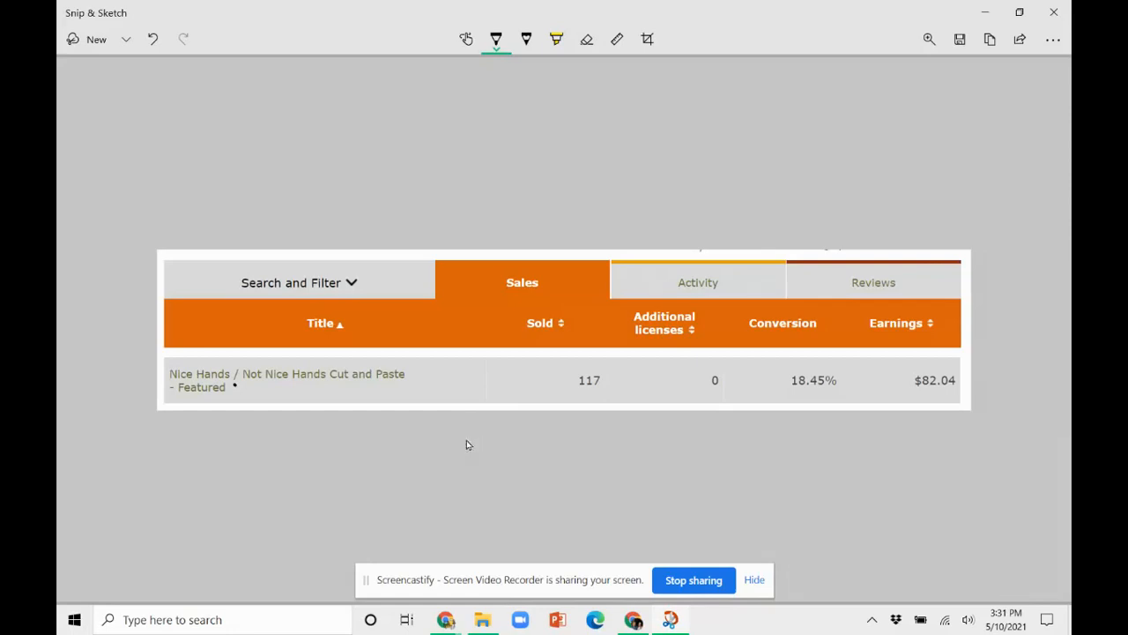
mouse_move(468, 455)
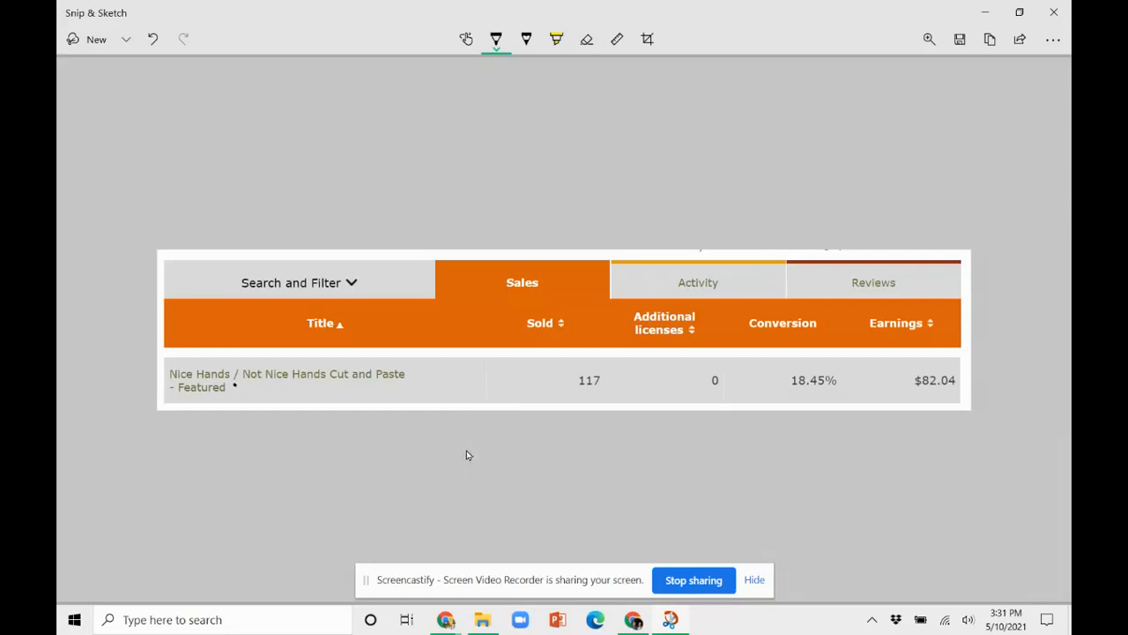
mouse_move(853, 427)
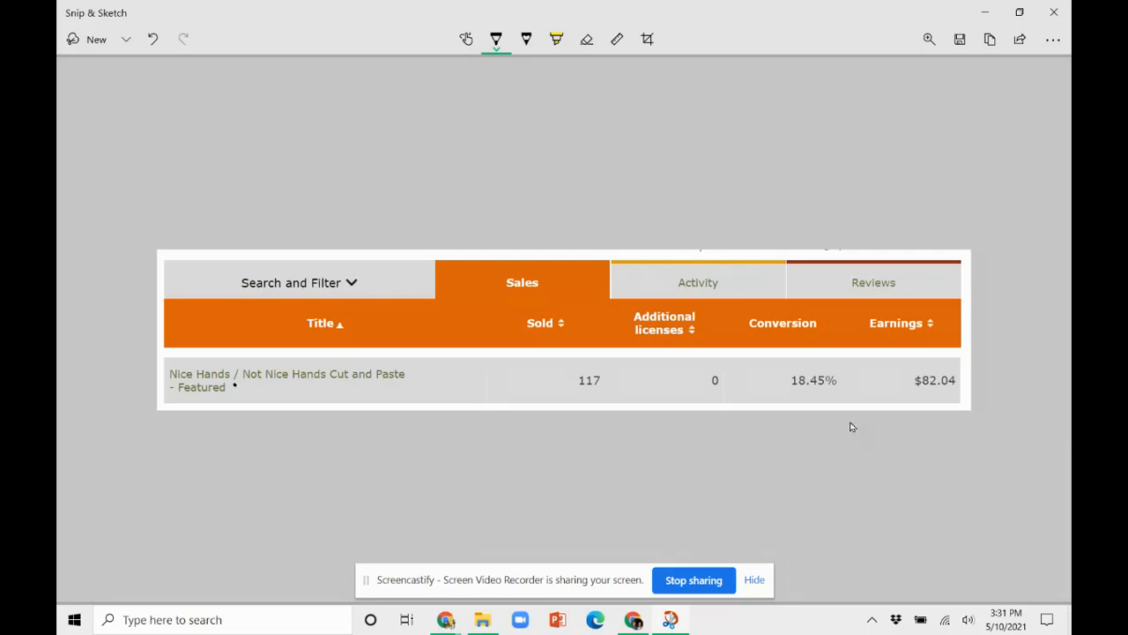
mouse_move(583, 428)
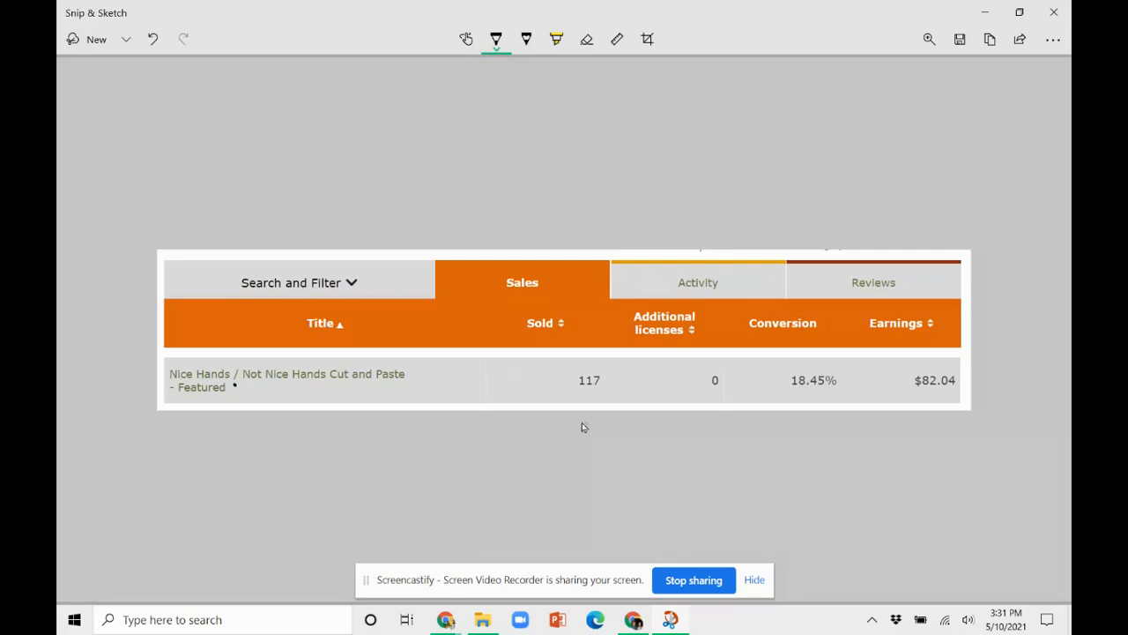
mouse_move(602, 346)
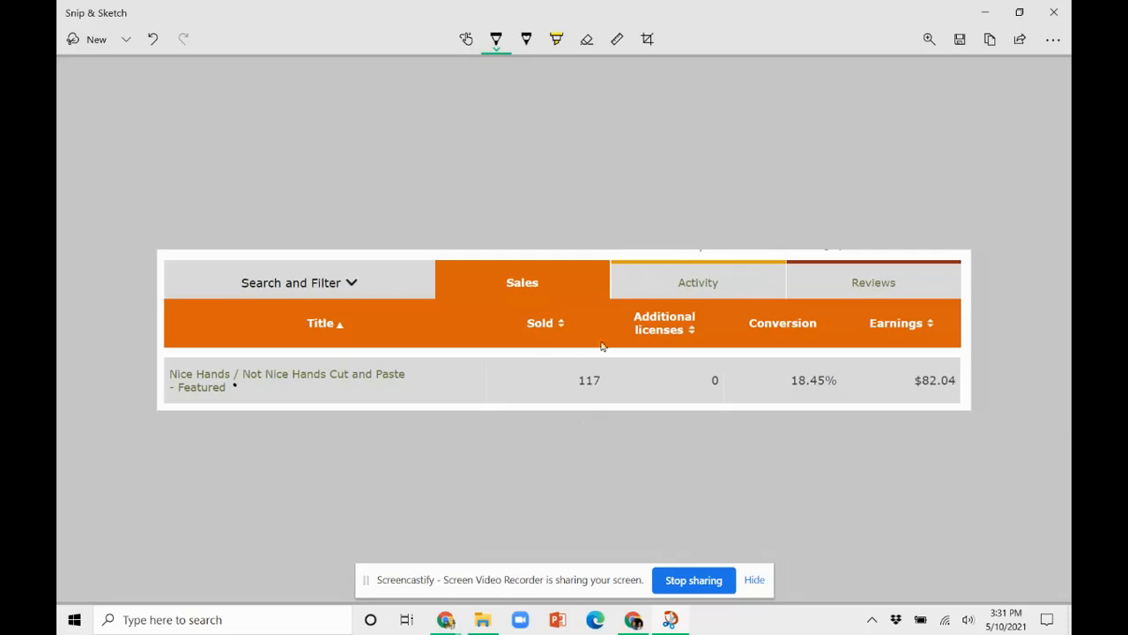
mouse_move(614, 368)
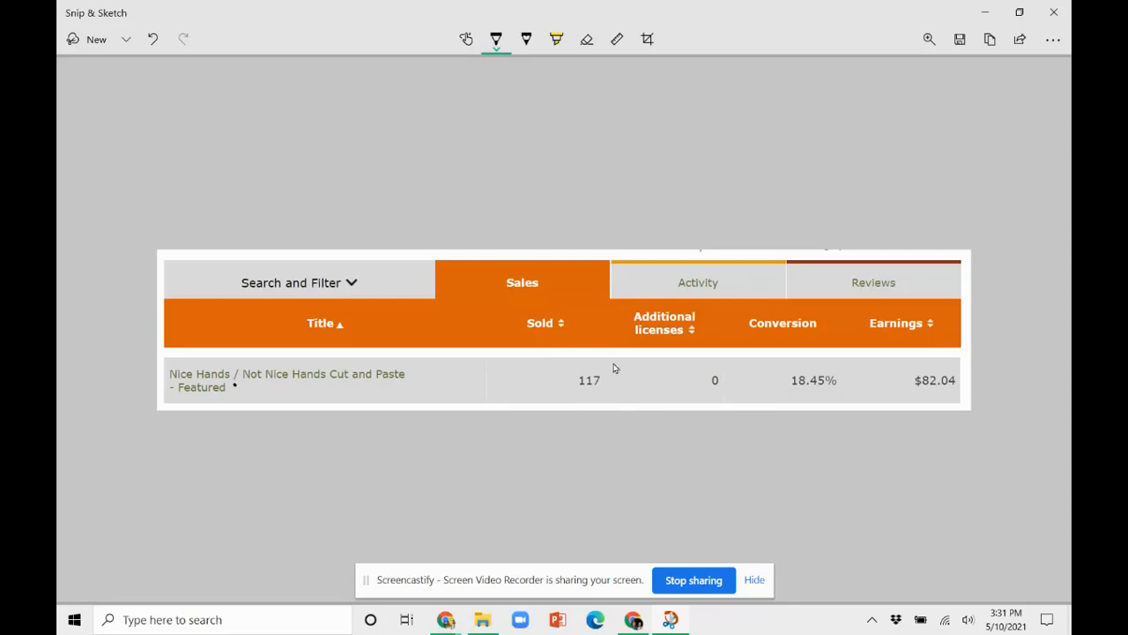
mouse_move(582, 413)
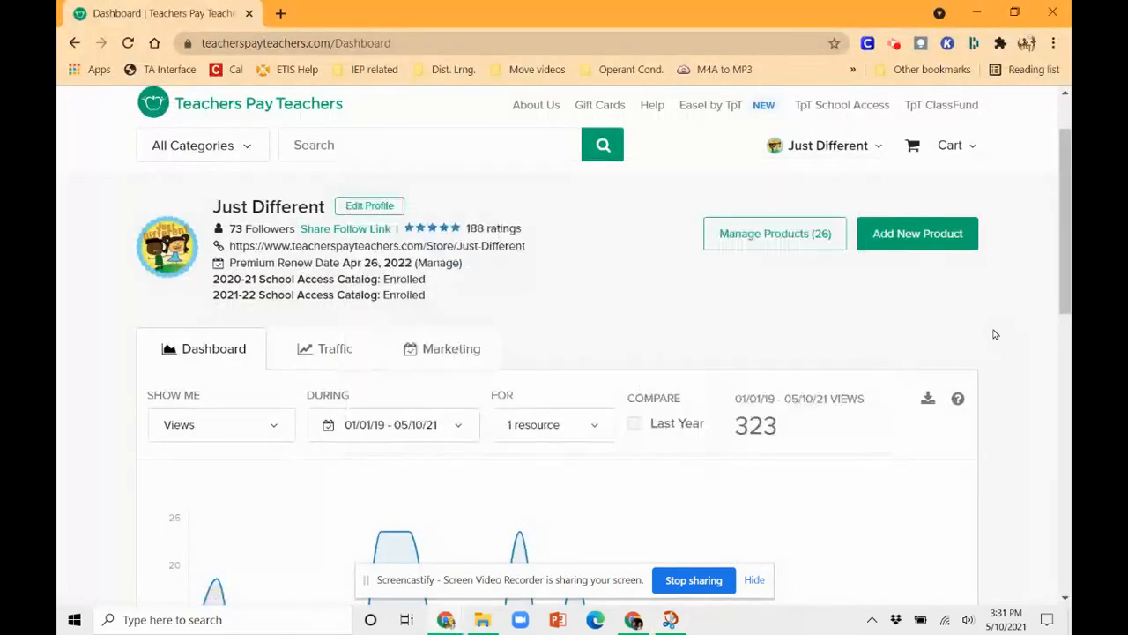
scroll("down", 3)
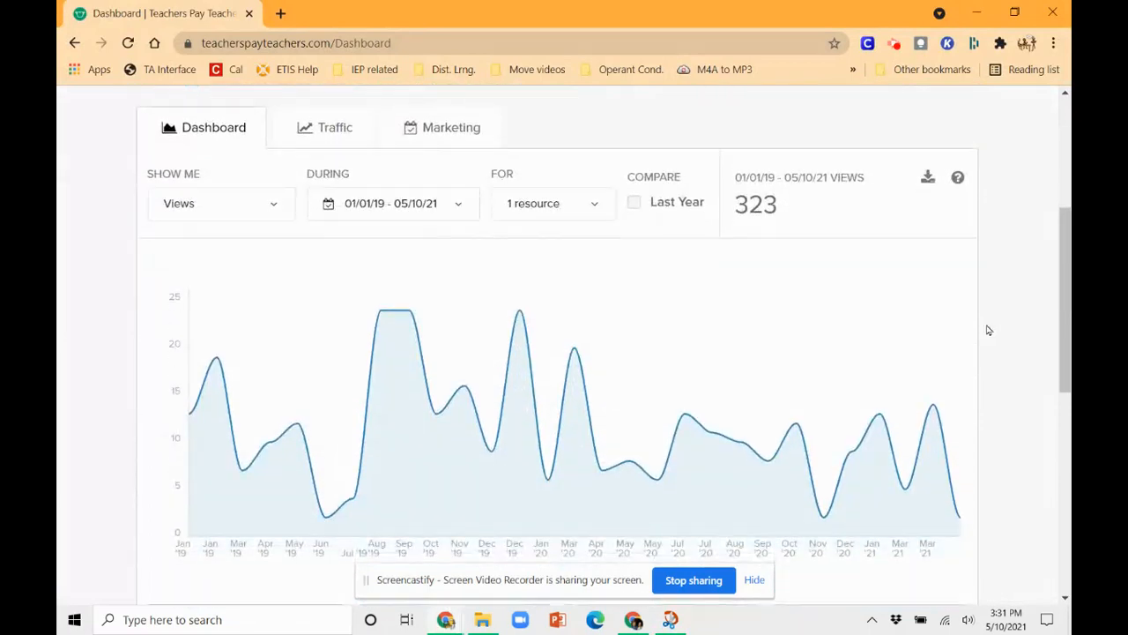
mouse_move(599, 208)
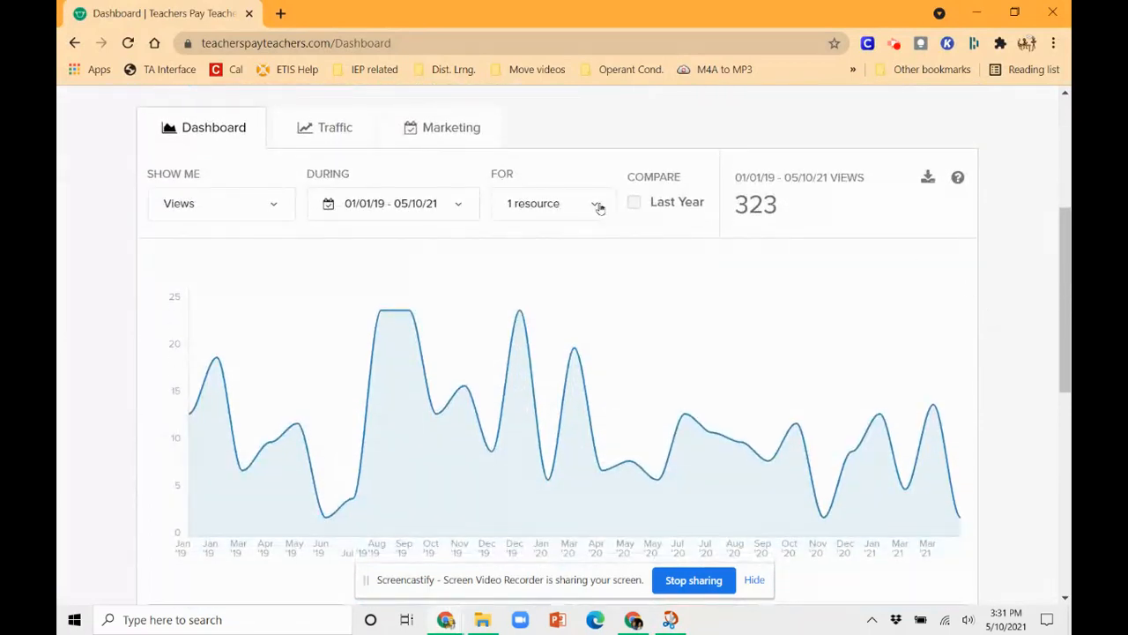
left_click(551, 204)
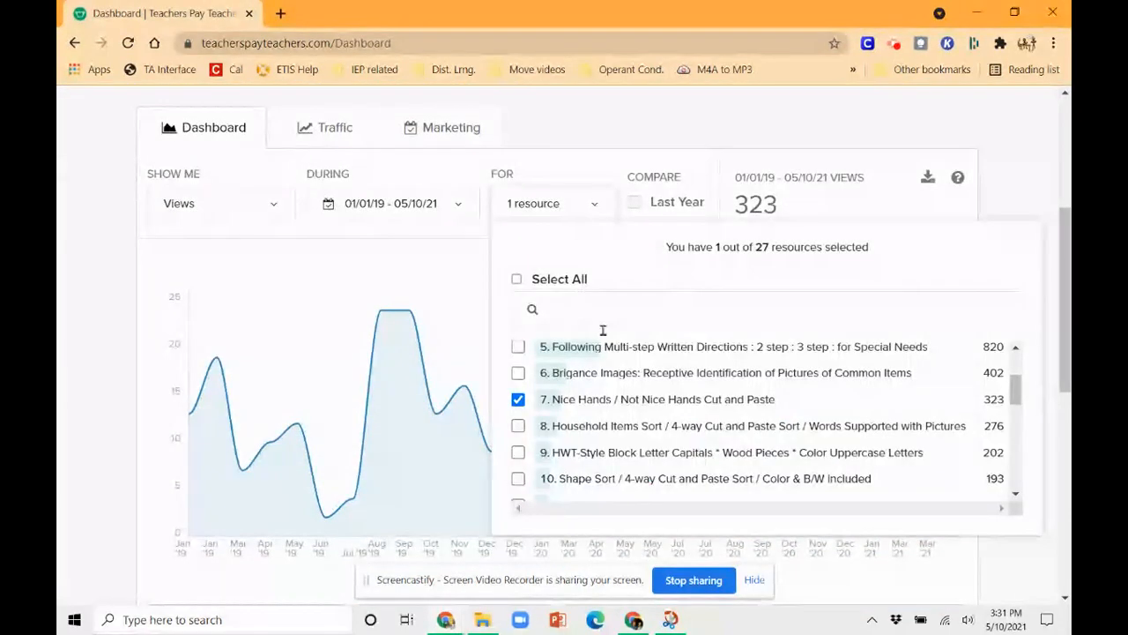
left_click(517, 279)
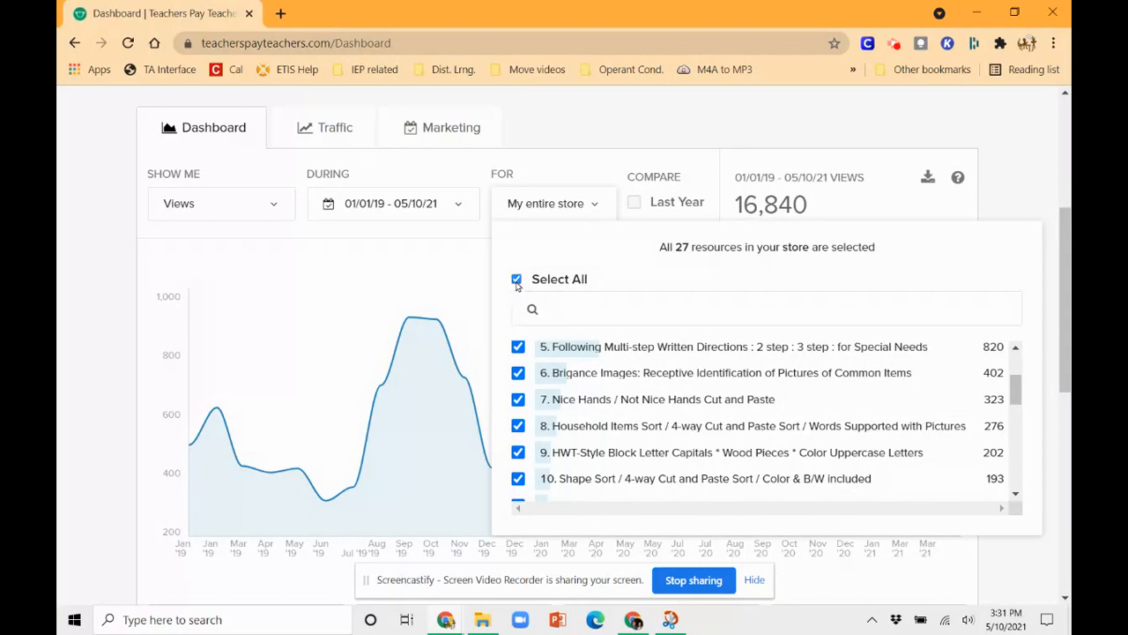
left_click(517, 279)
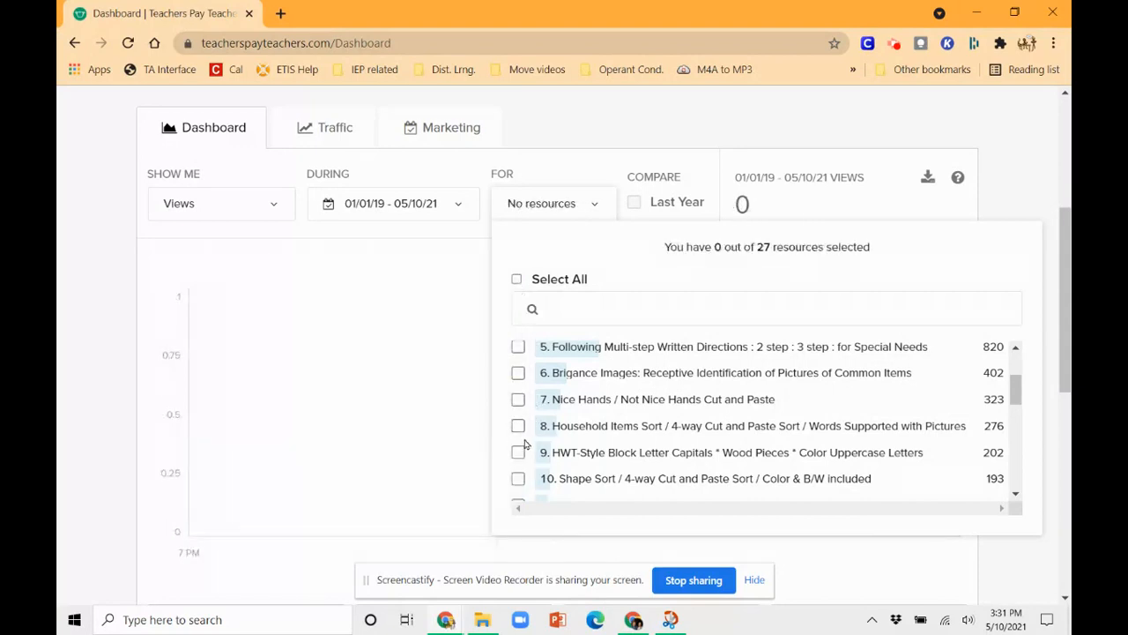
left_click(518, 399)
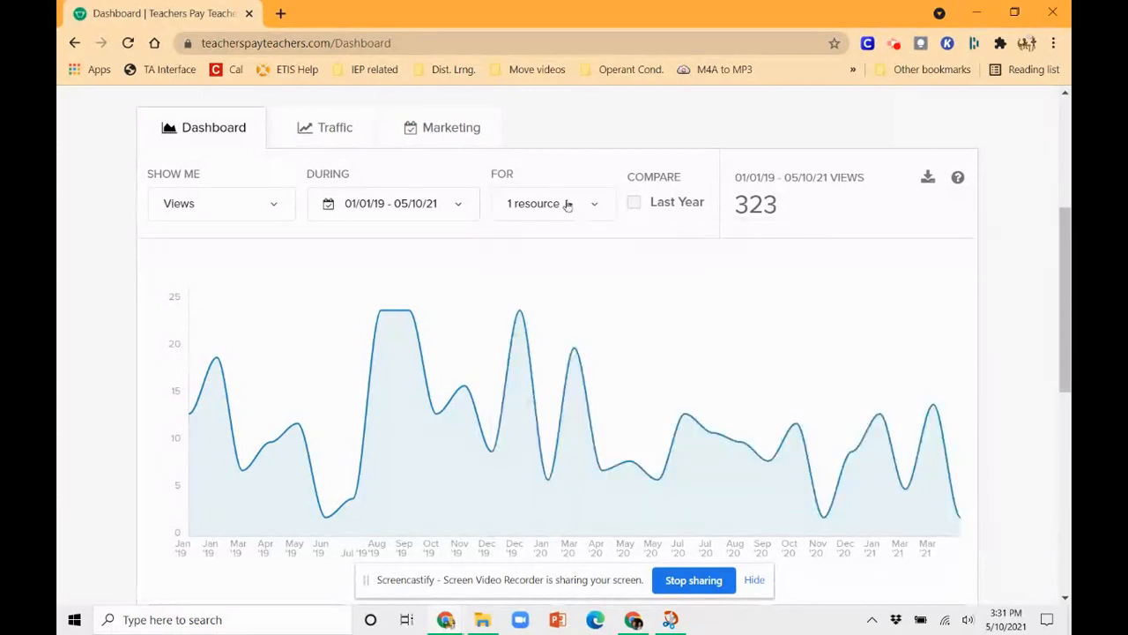
left_click(221, 203)
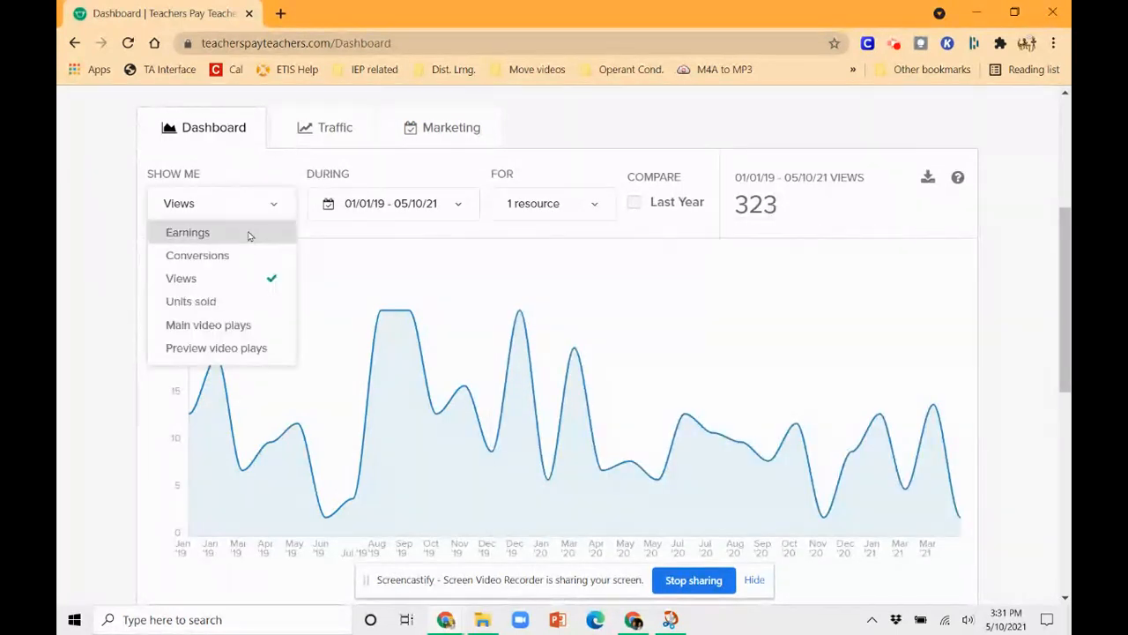
left_click(188, 232)
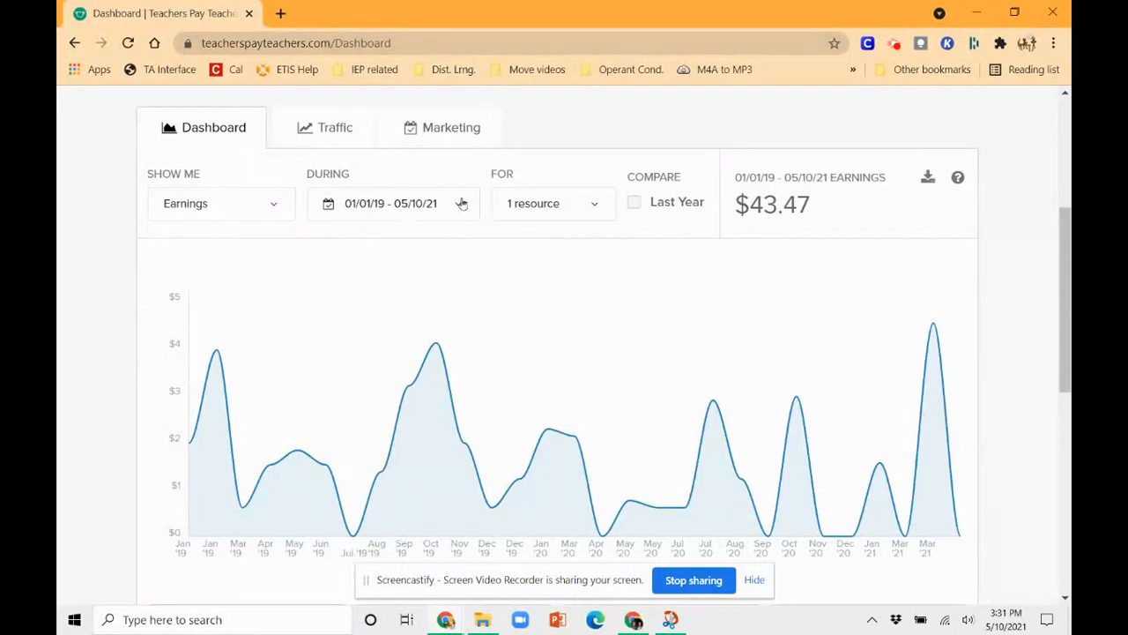
left_click(391, 203)
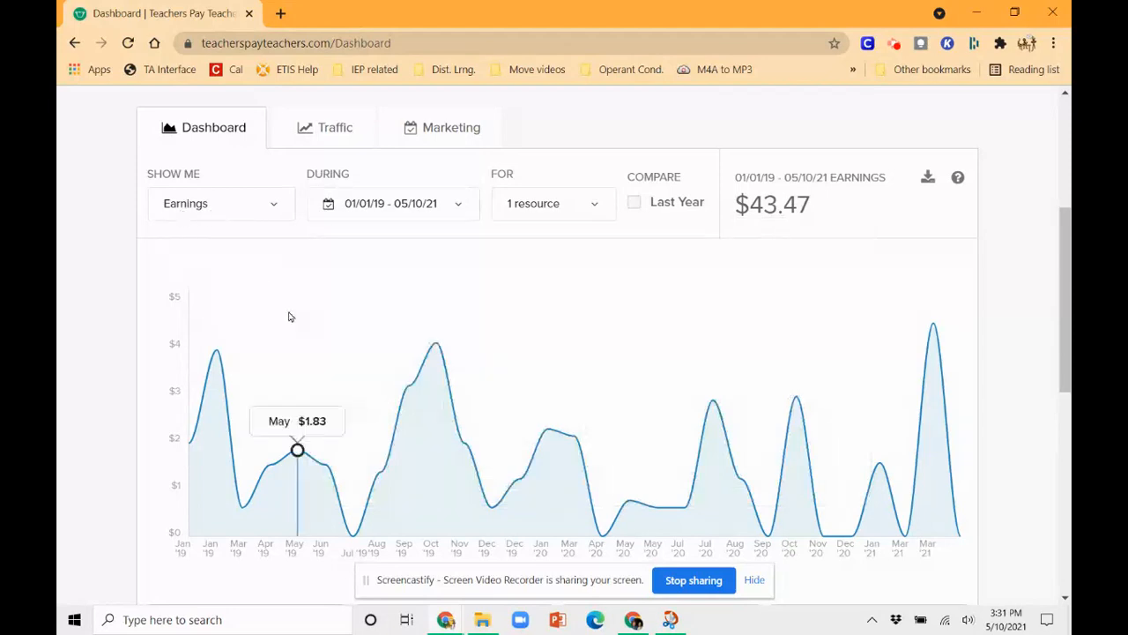
mouse_move(242, 507)
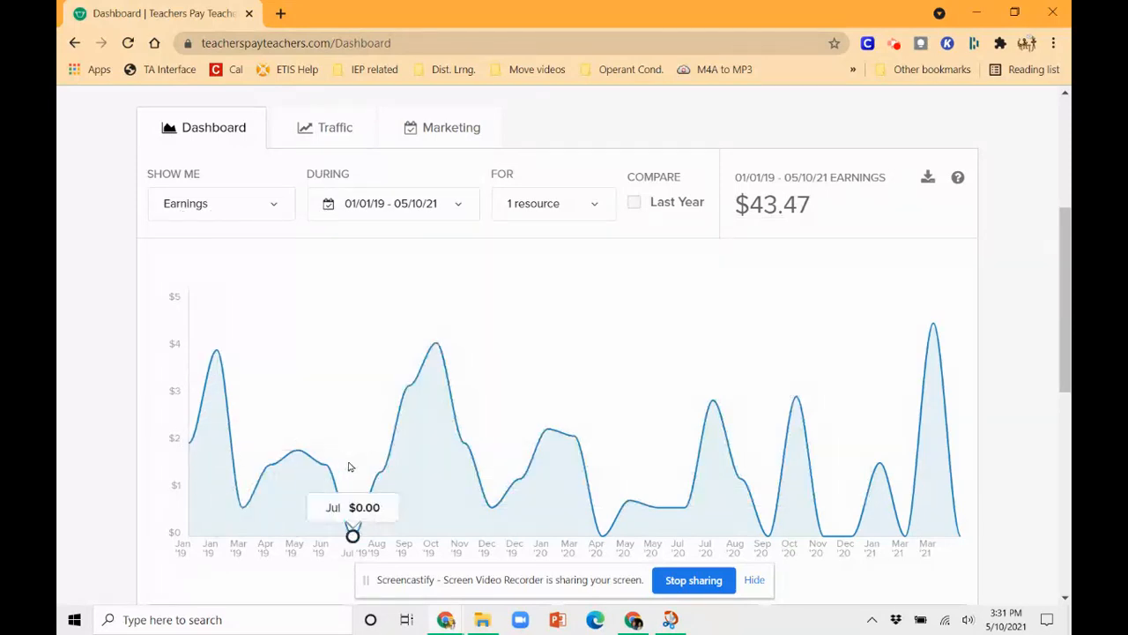
mouse_move(547, 429)
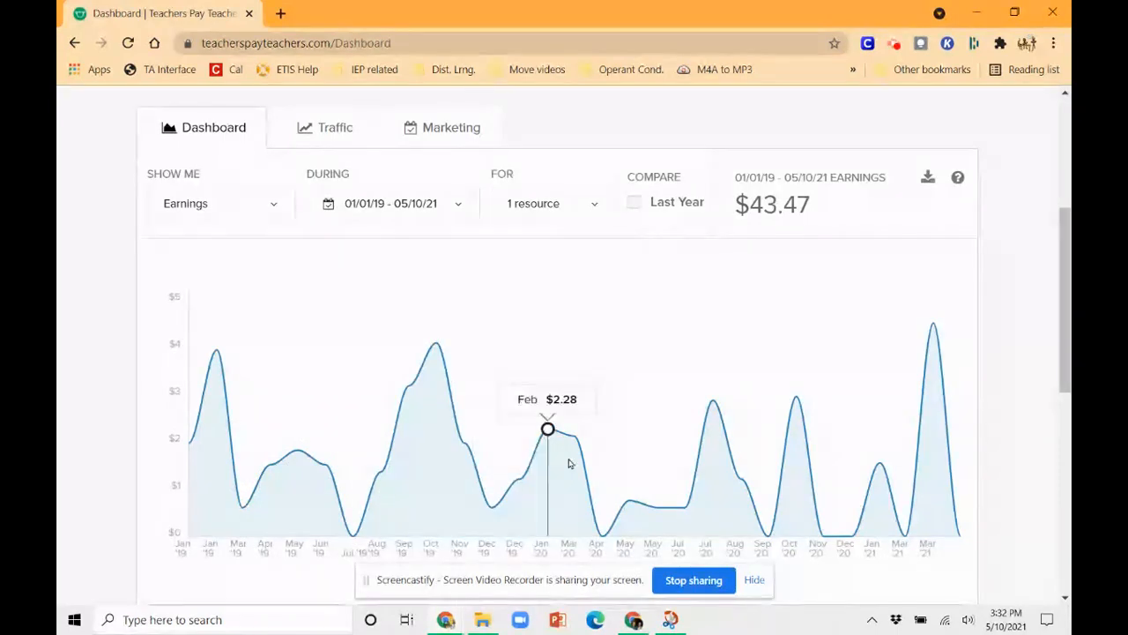
mouse_move(685, 507)
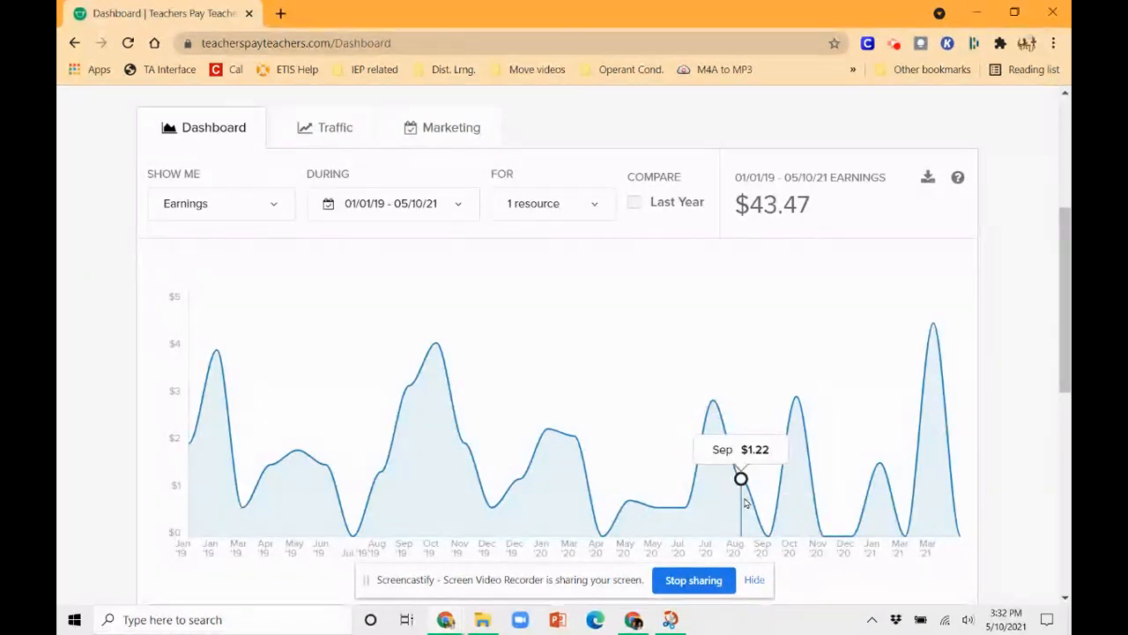
mouse_move(824, 536)
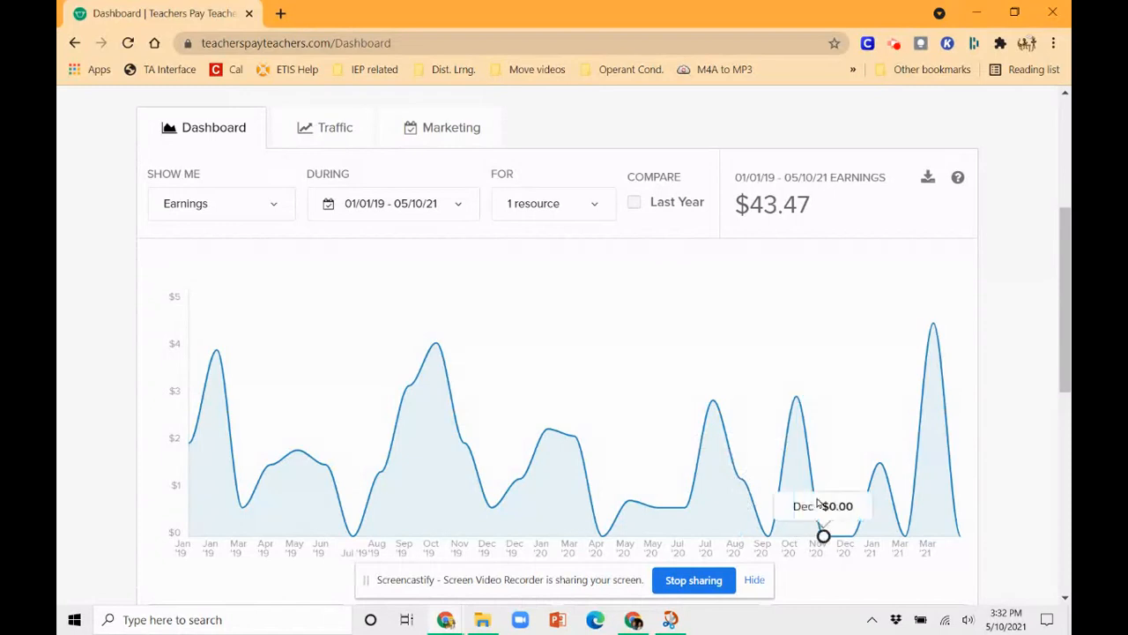
mouse_move(767, 533)
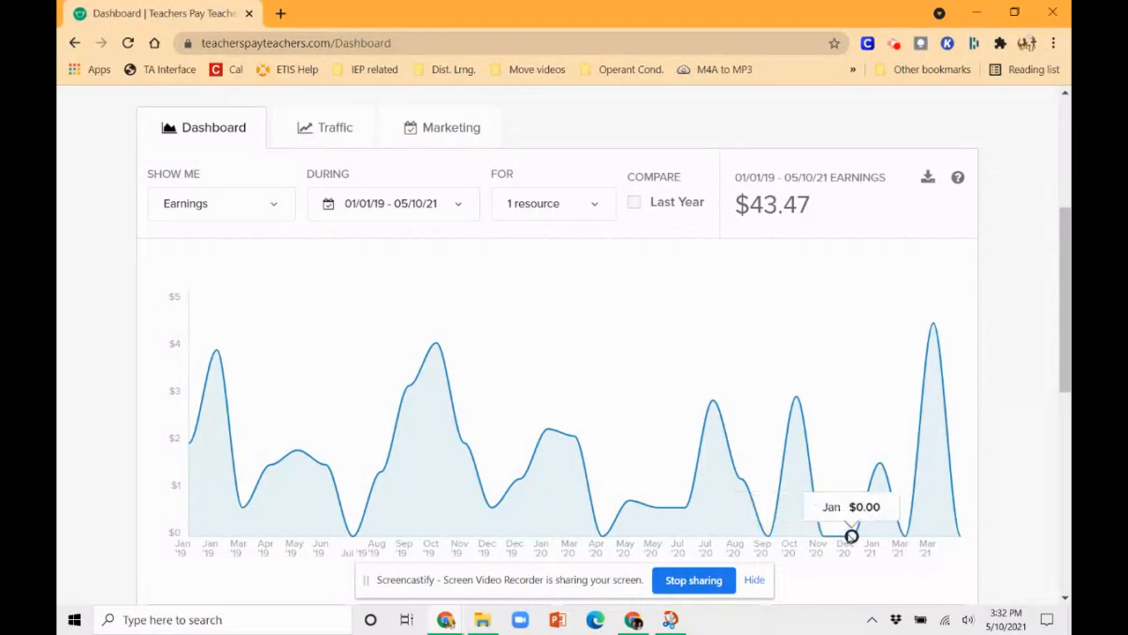
mouse_move(904, 533)
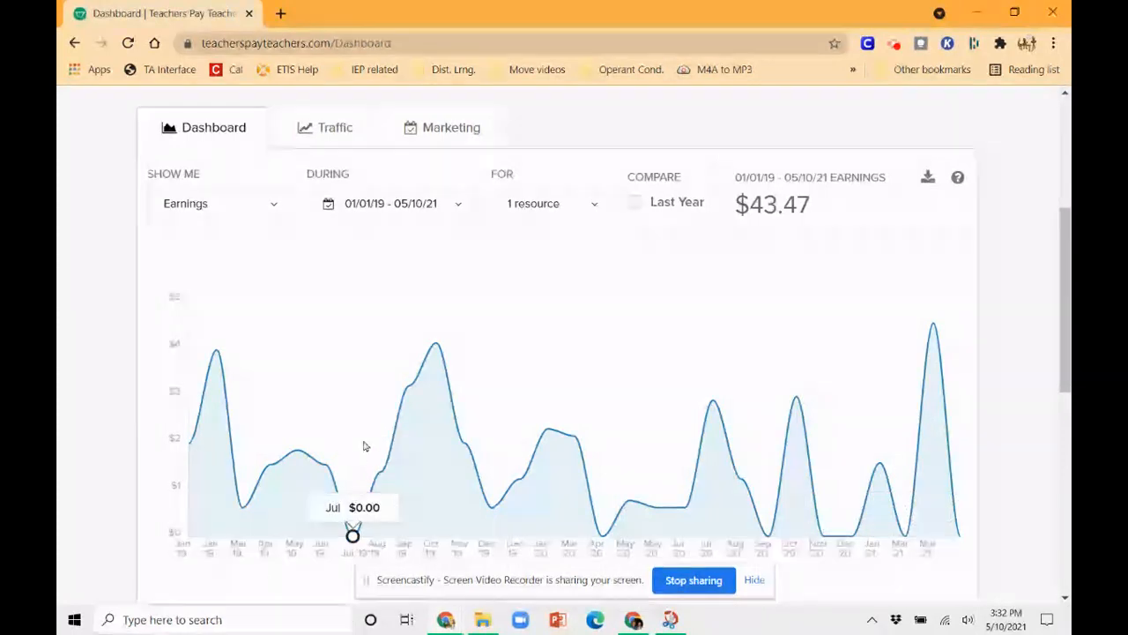
mouse_move(318, 279)
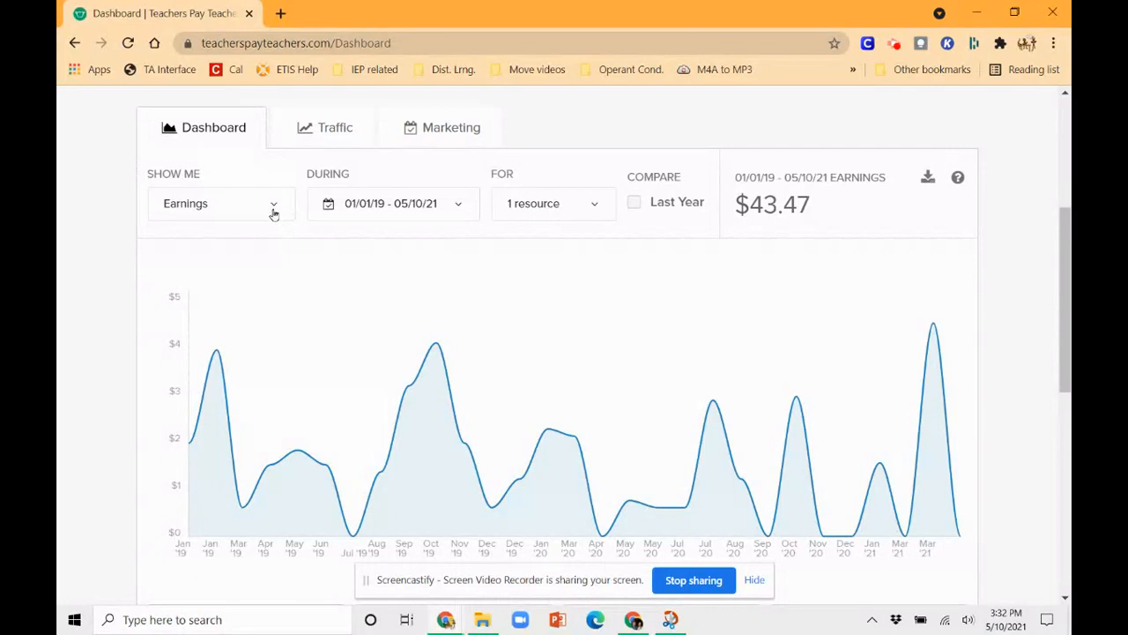
- Graph Units sold for the Nice Hands resource, showing 57 units in total
left_click(221, 202)
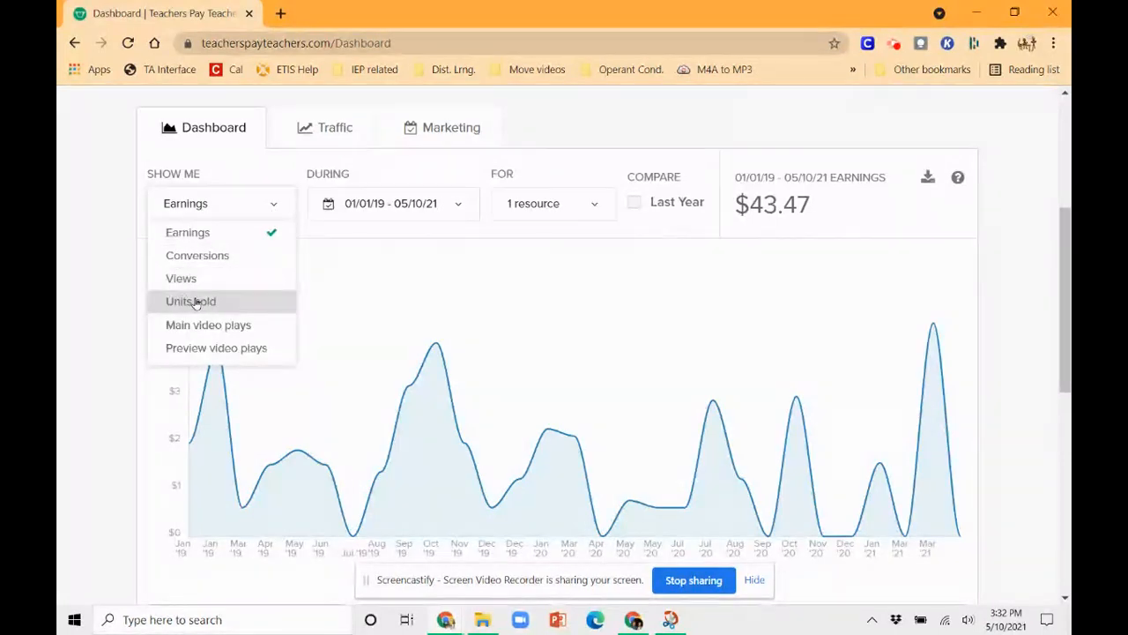
left_click(191, 301)
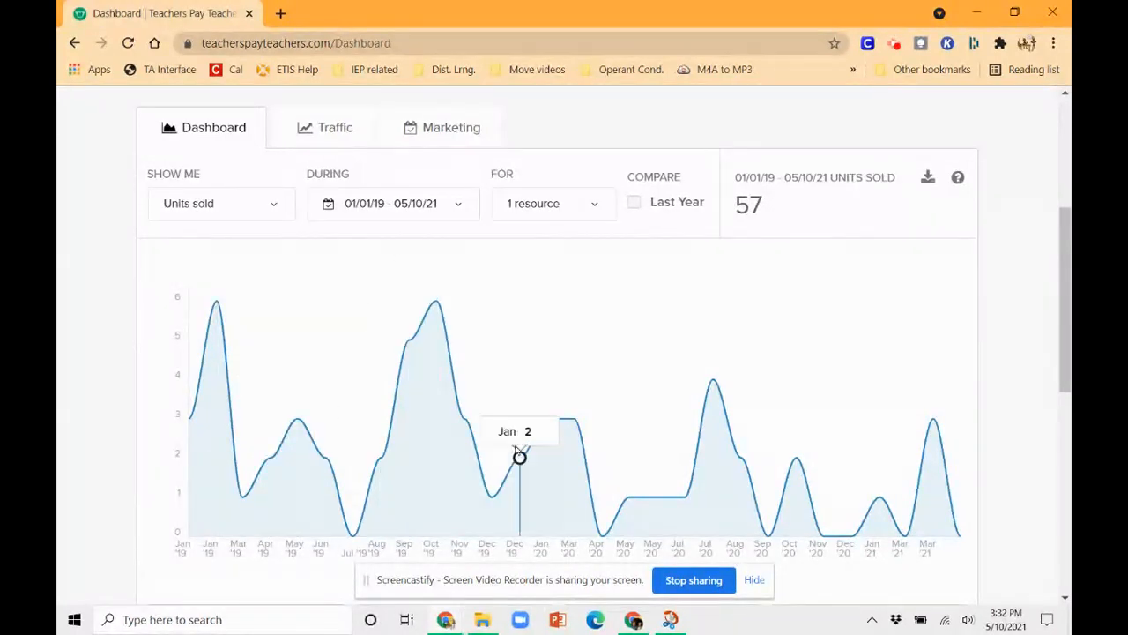
mouse_move(796, 458)
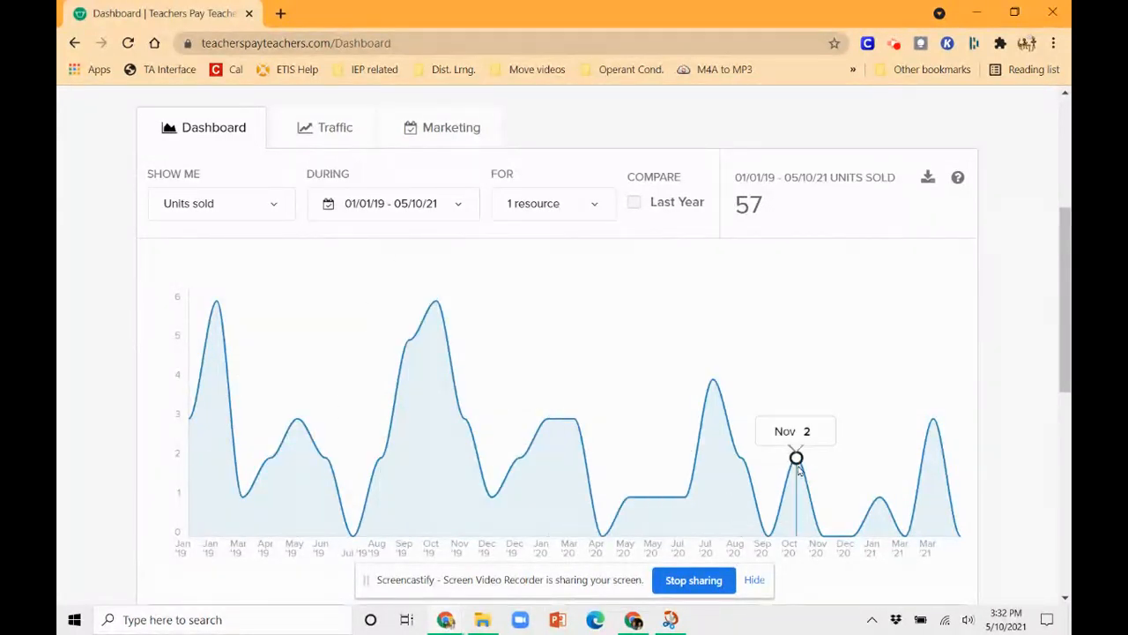
mouse_move(742, 458)
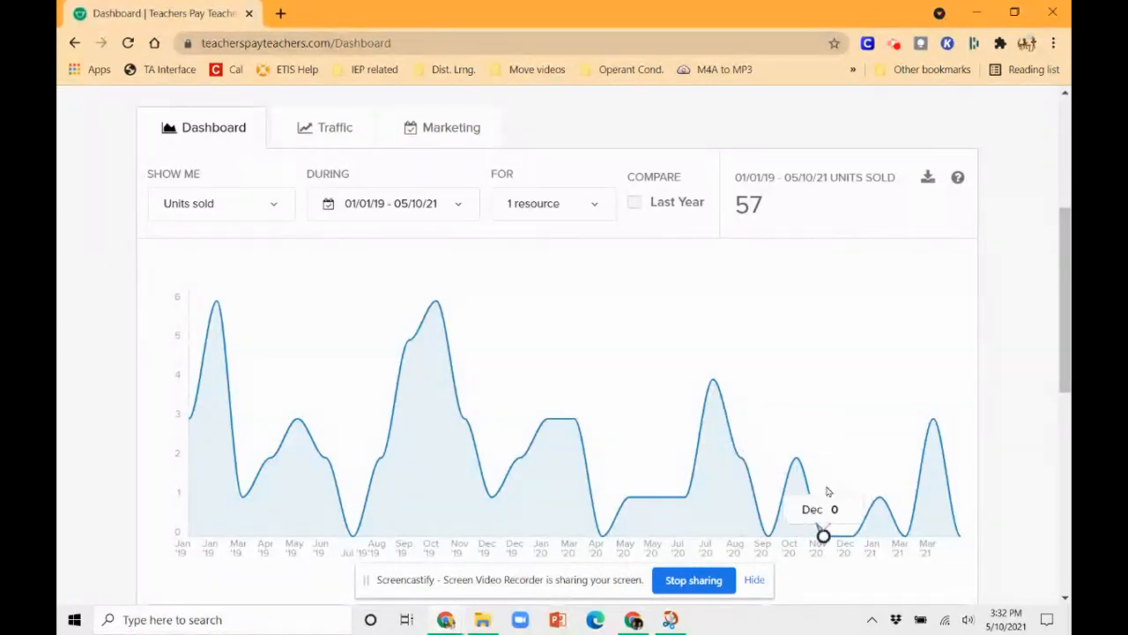
mouse_move(903, 533)
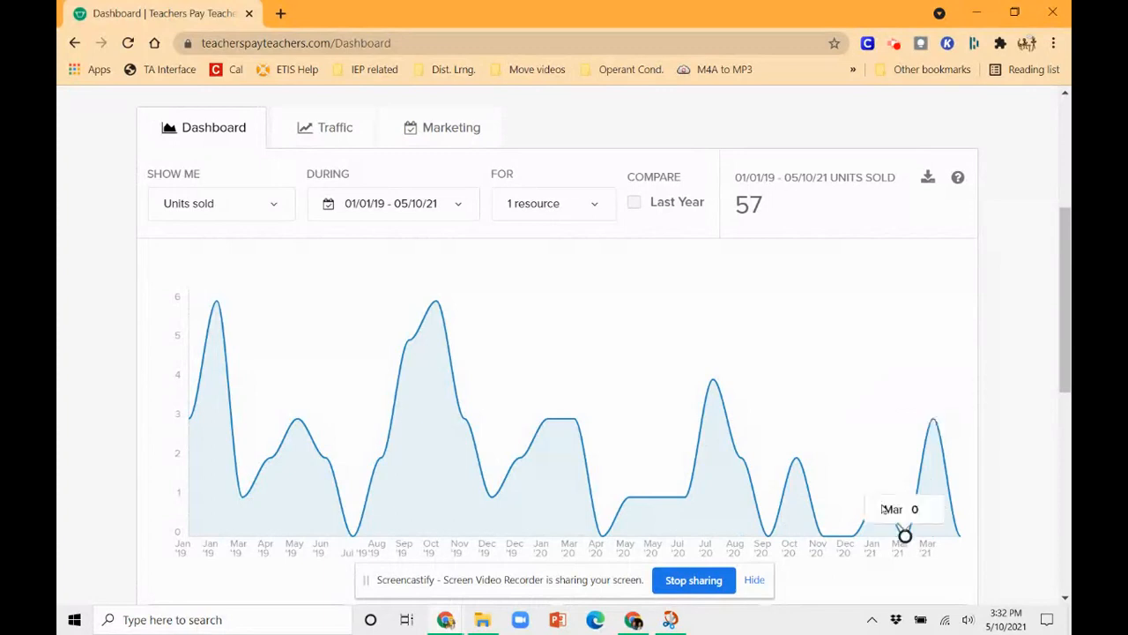
- Graph Conversions for the Nice Hands resource, showing an 18% overall rate
left_click(219, 203)
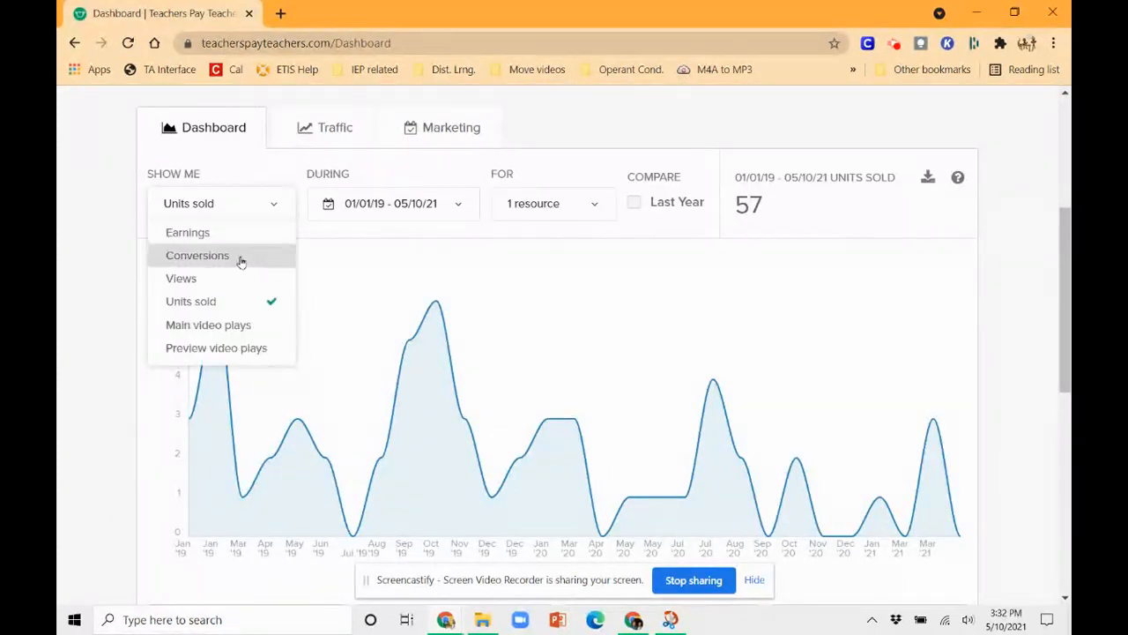
left_click(198, 255)
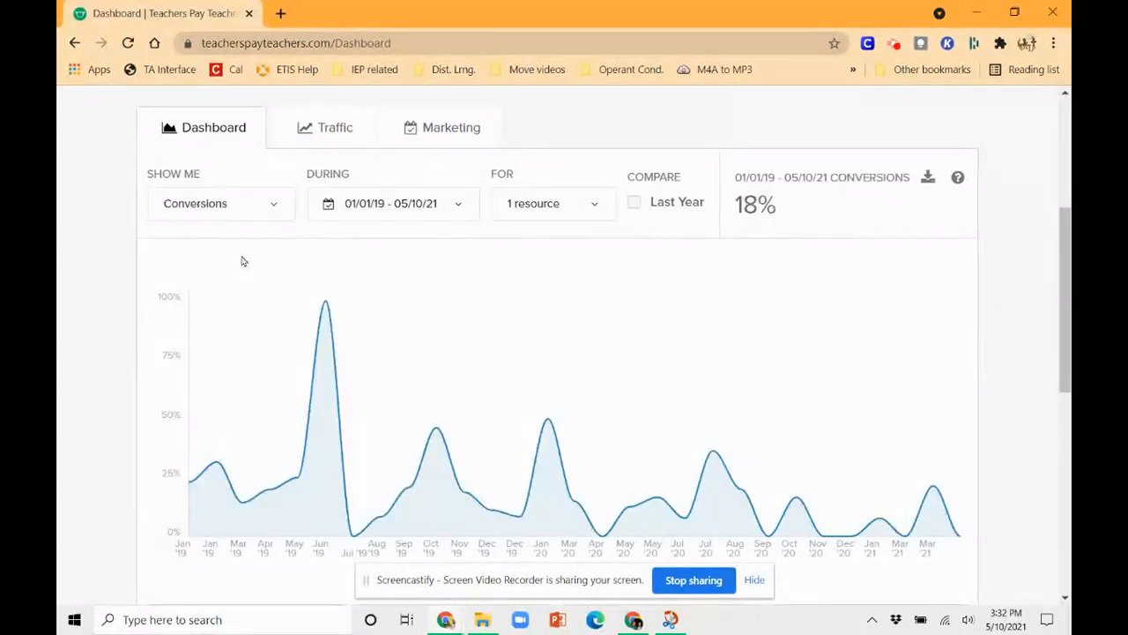
mouse_move(241, 502)
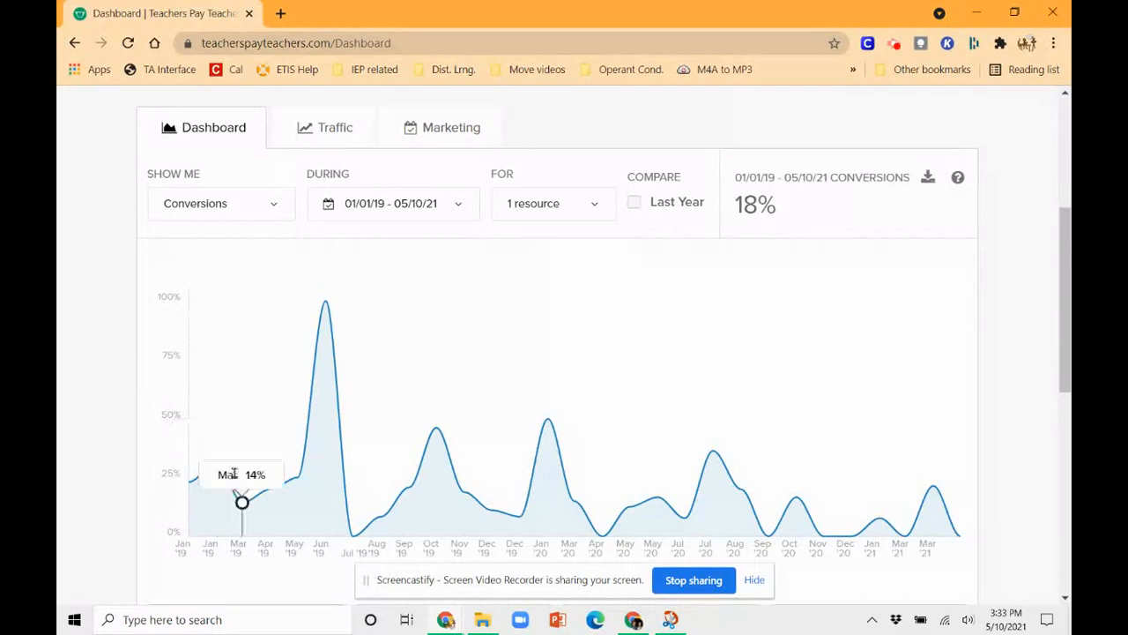
mouse_move(352, 535)
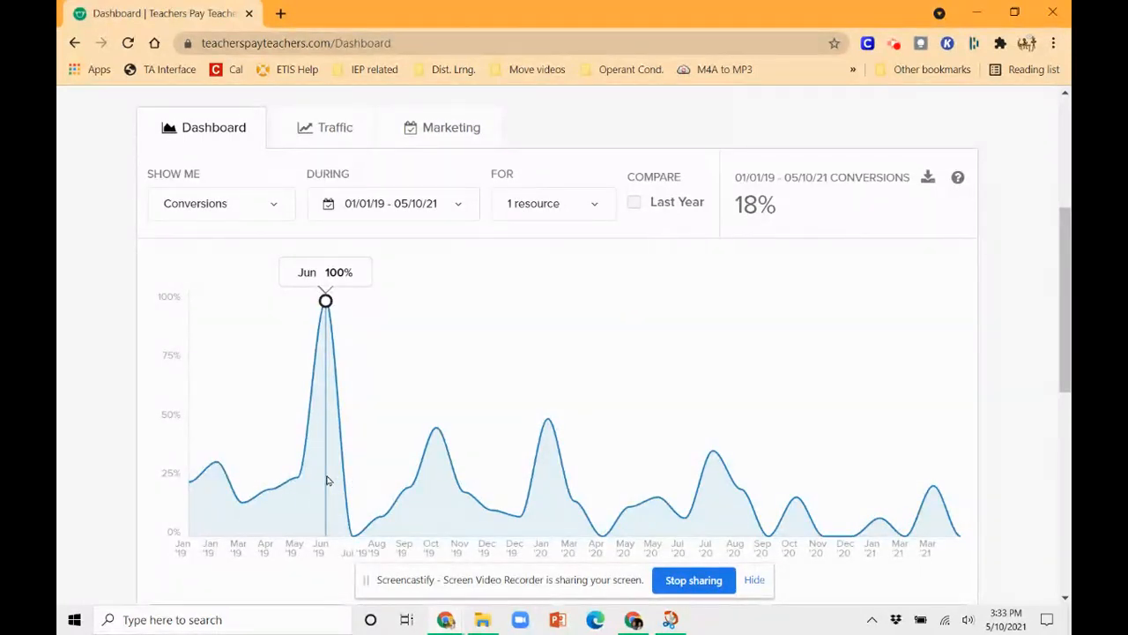
mouse_move(352, 535)
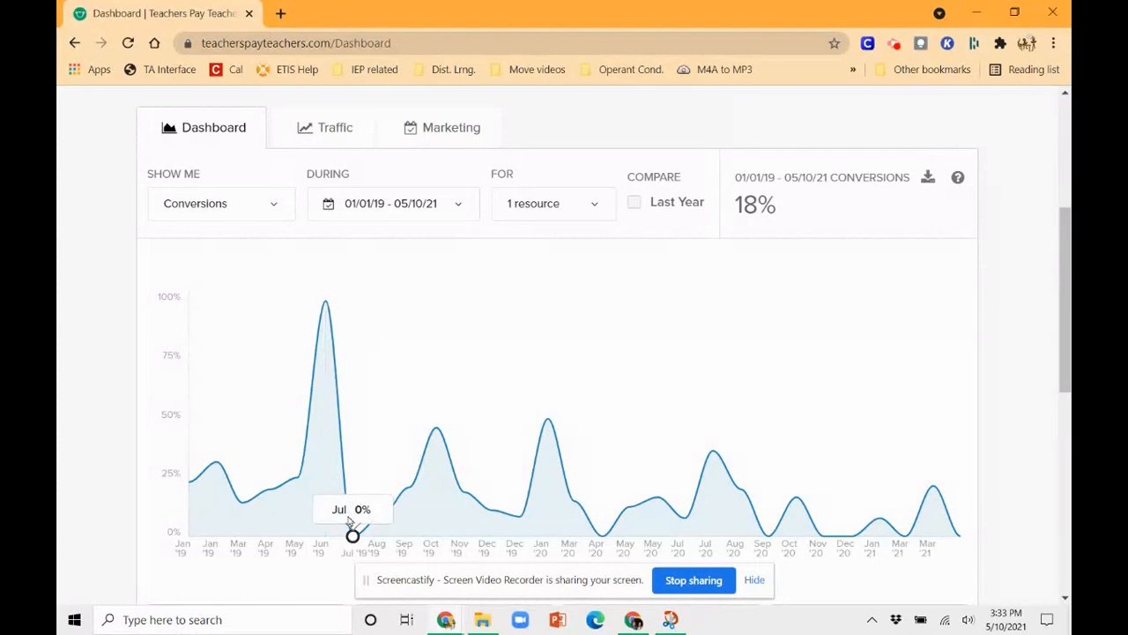
mouse_move(381, 516)
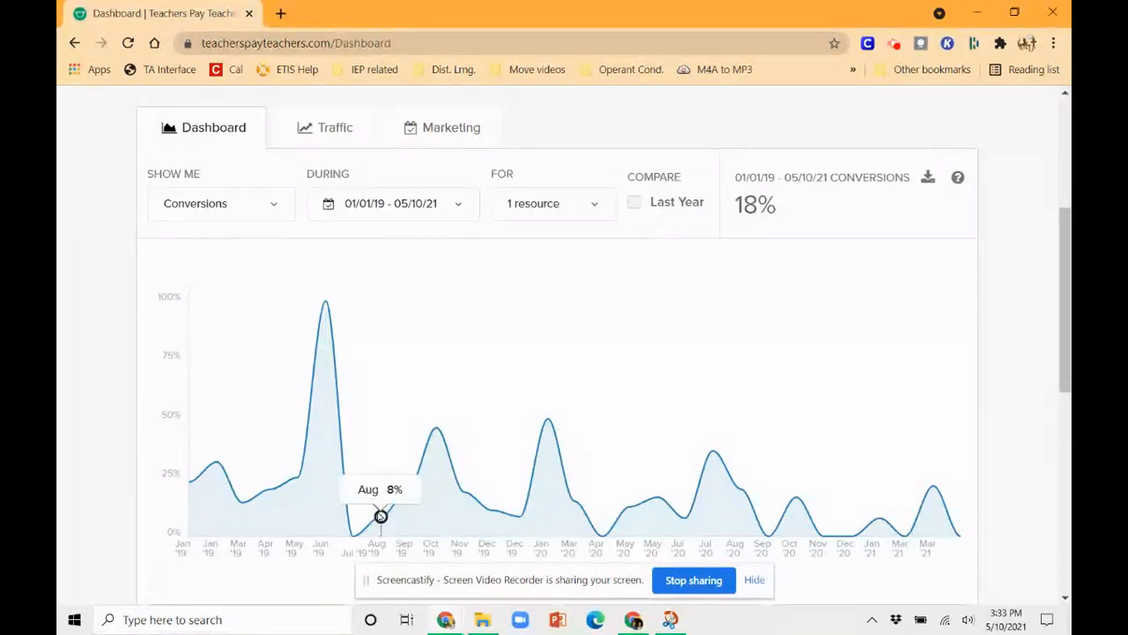
mouse_move(436, 428)
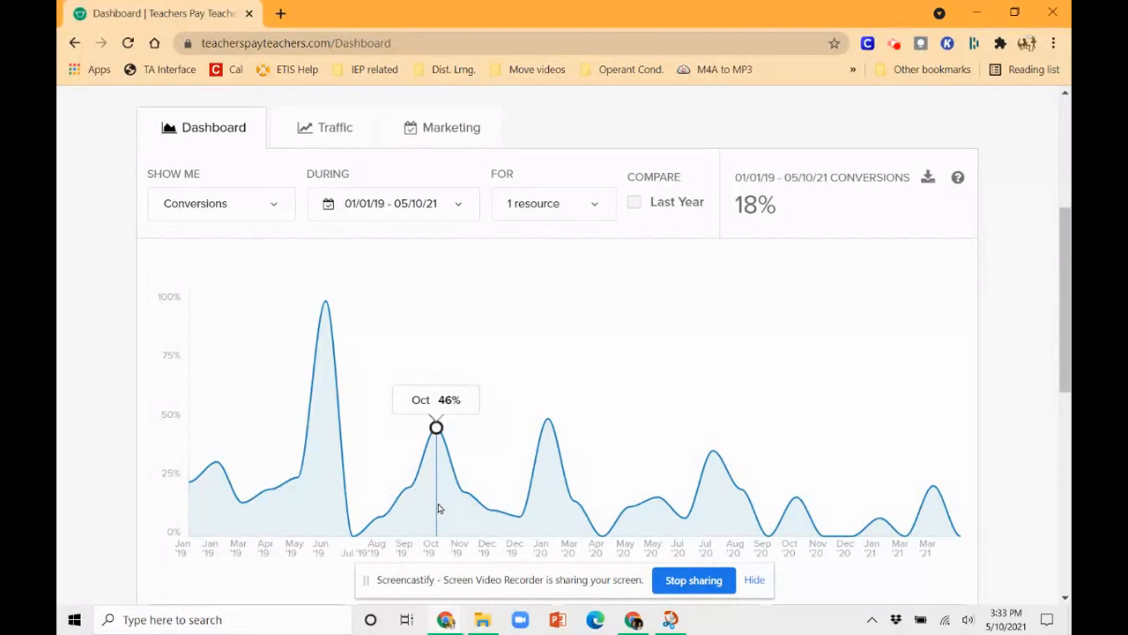
mouse_move(548, 418)
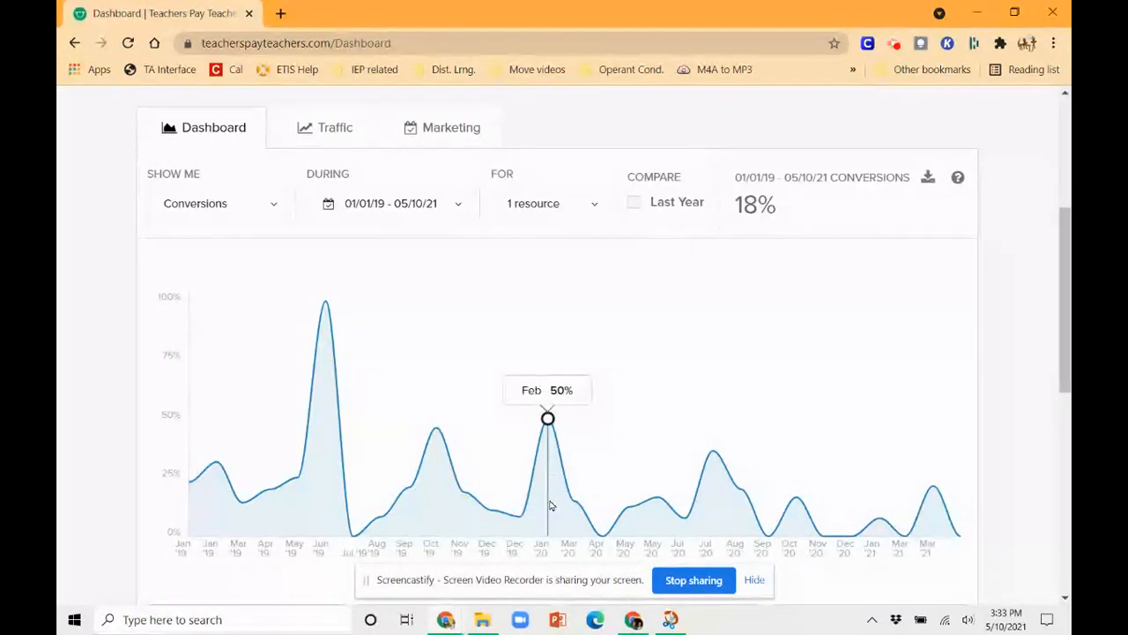
mouse_move(629, 507)
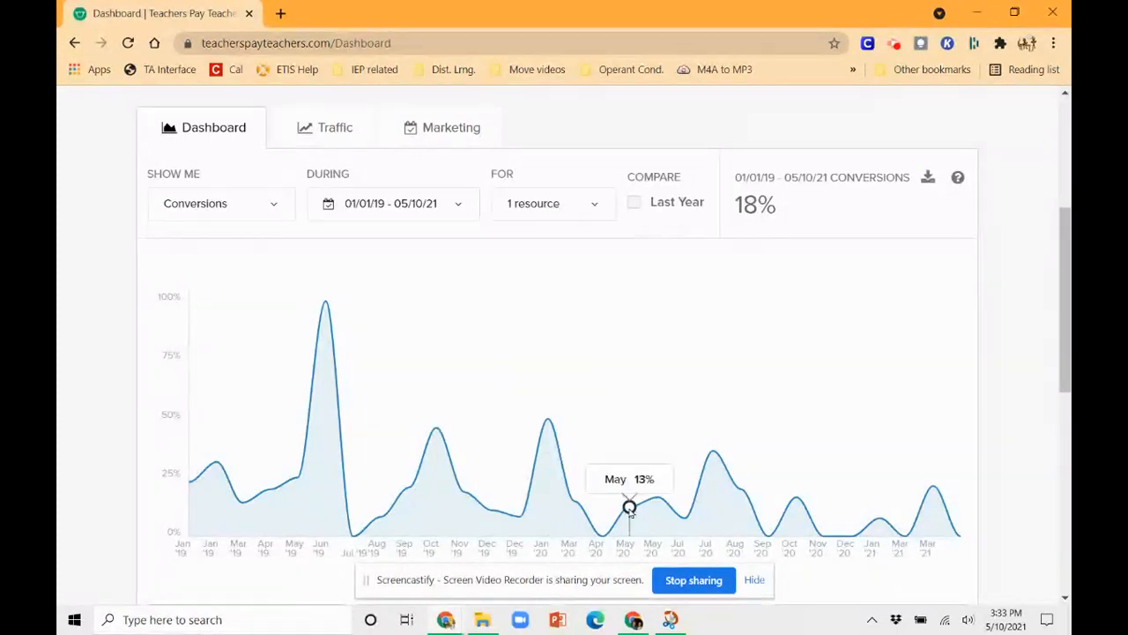
mouse_move(741, 490)
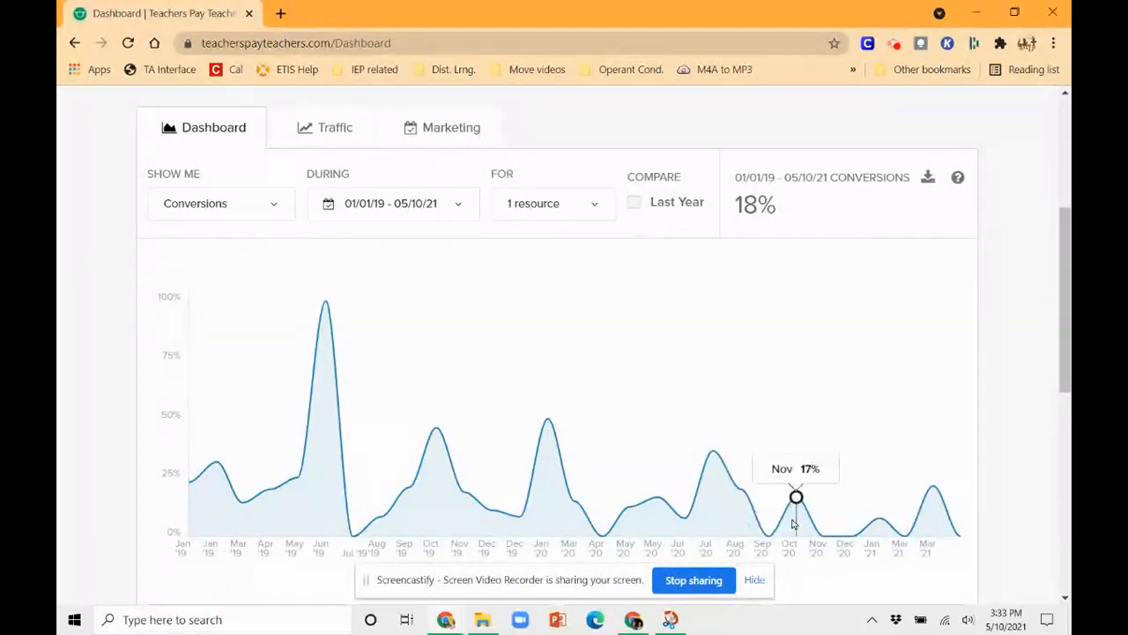
mouse_move(880, 518)
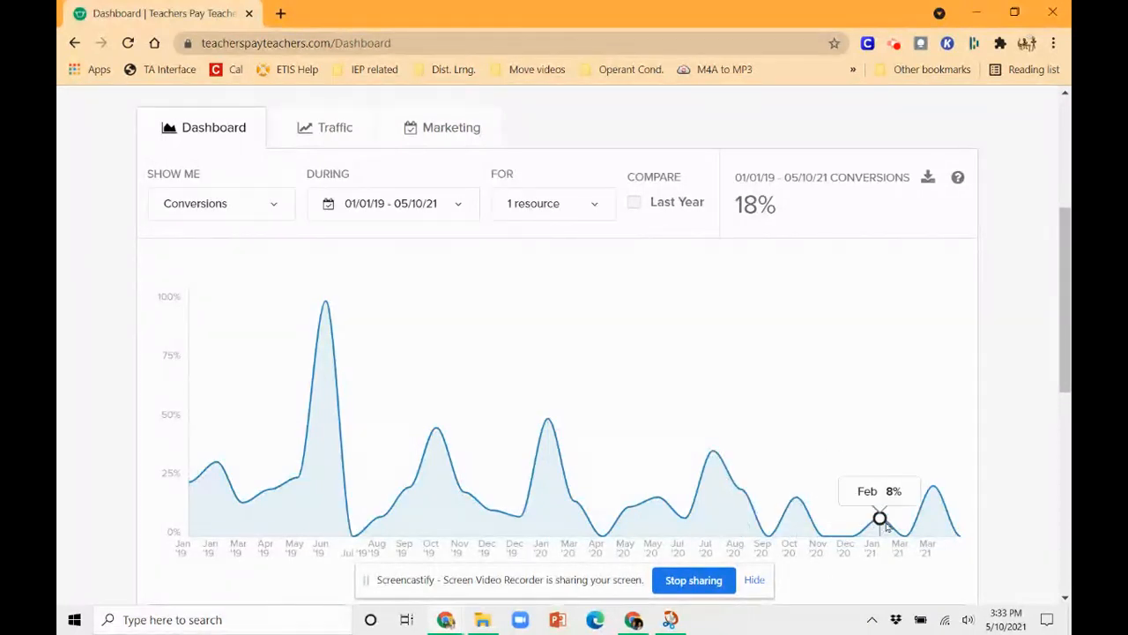
mouse_move(934, 486)
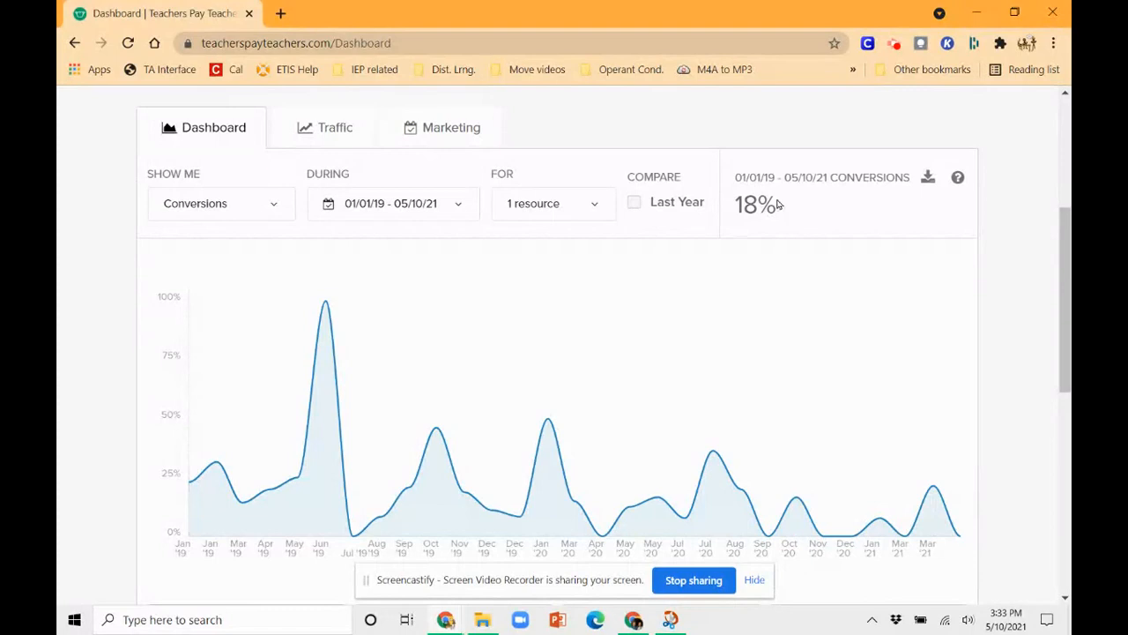
mouse_move(464, 492)
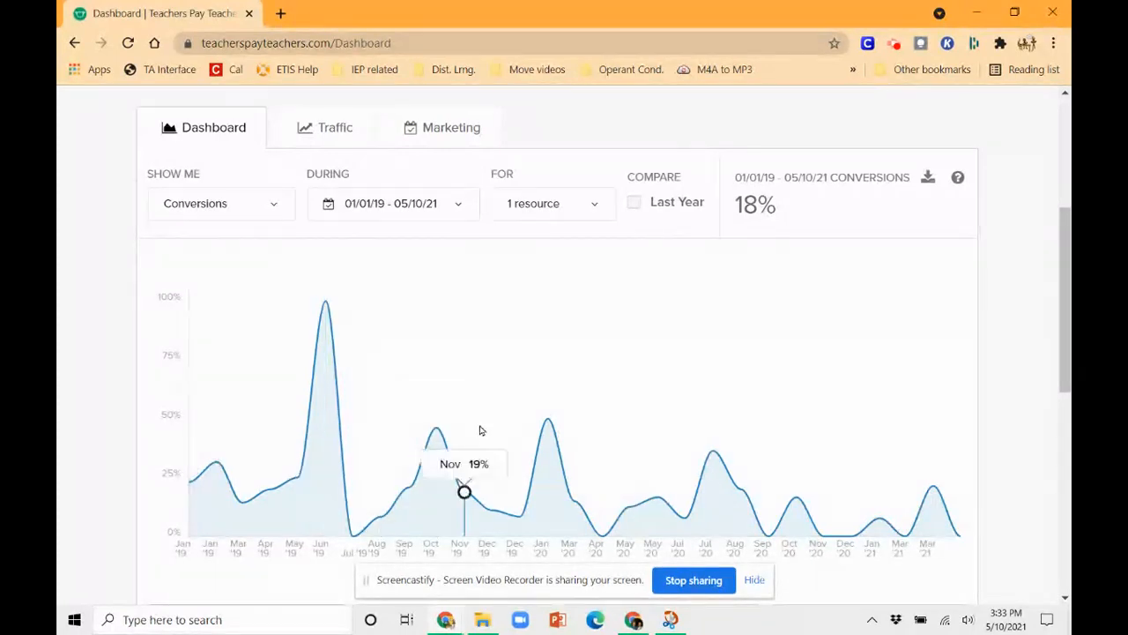
mouse_move(492, 510)
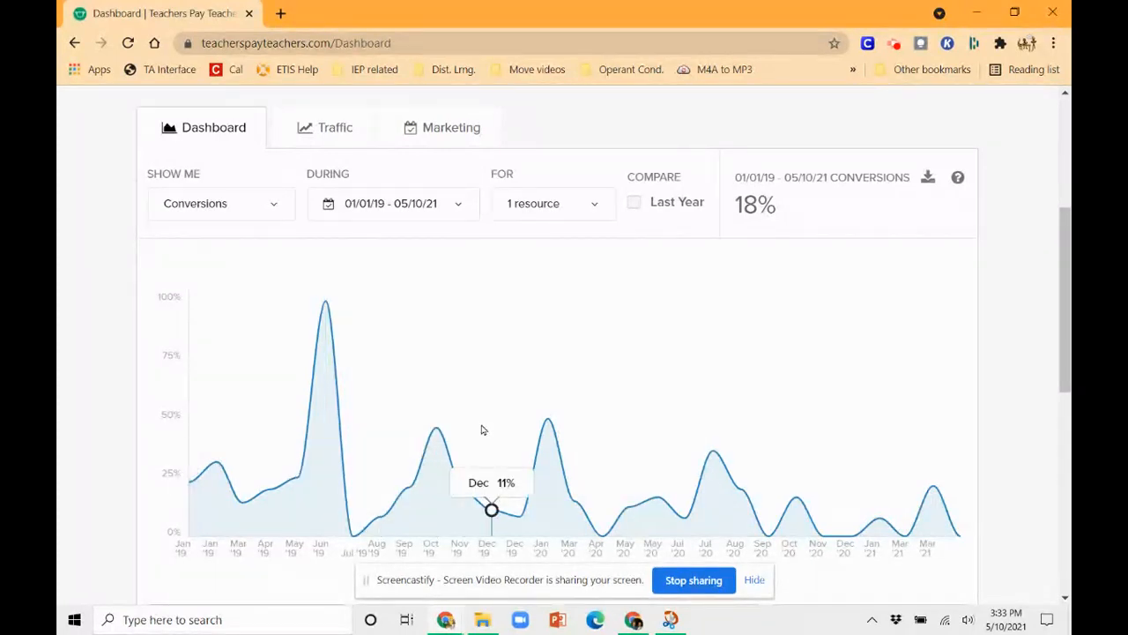
mouse_move(507, 440)
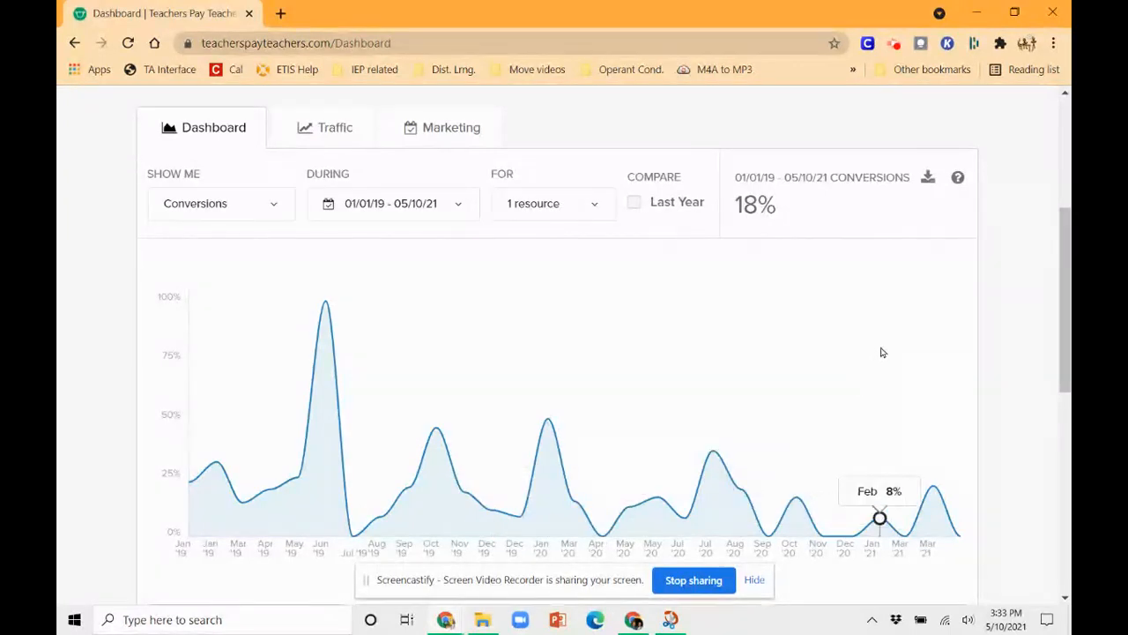
mouse_move(879, 353)
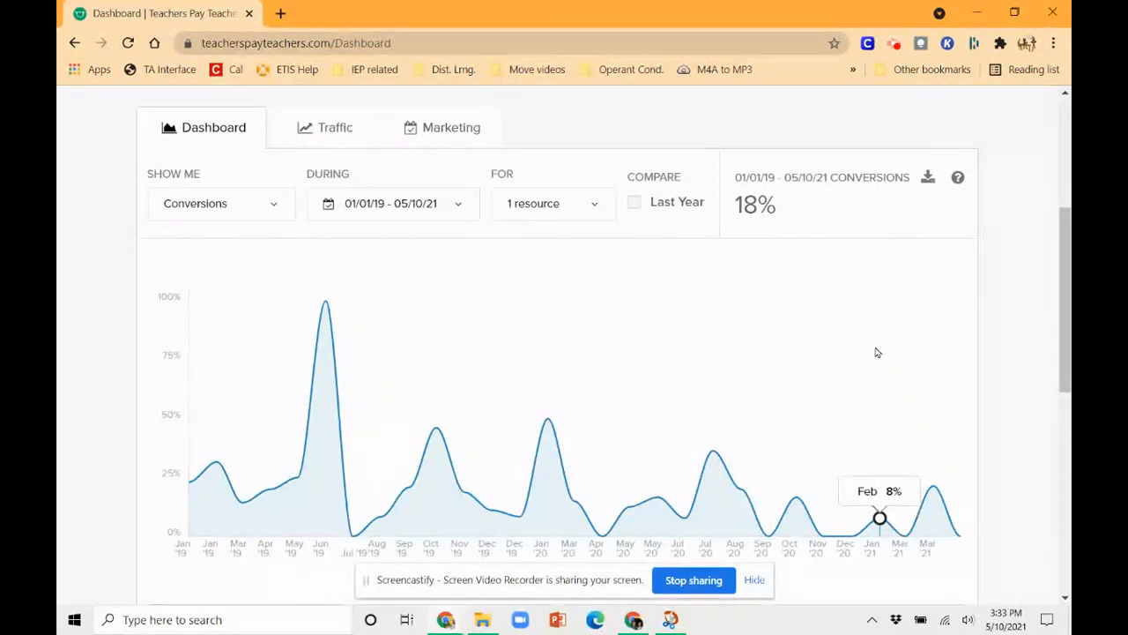
mouse_move(875, 353)
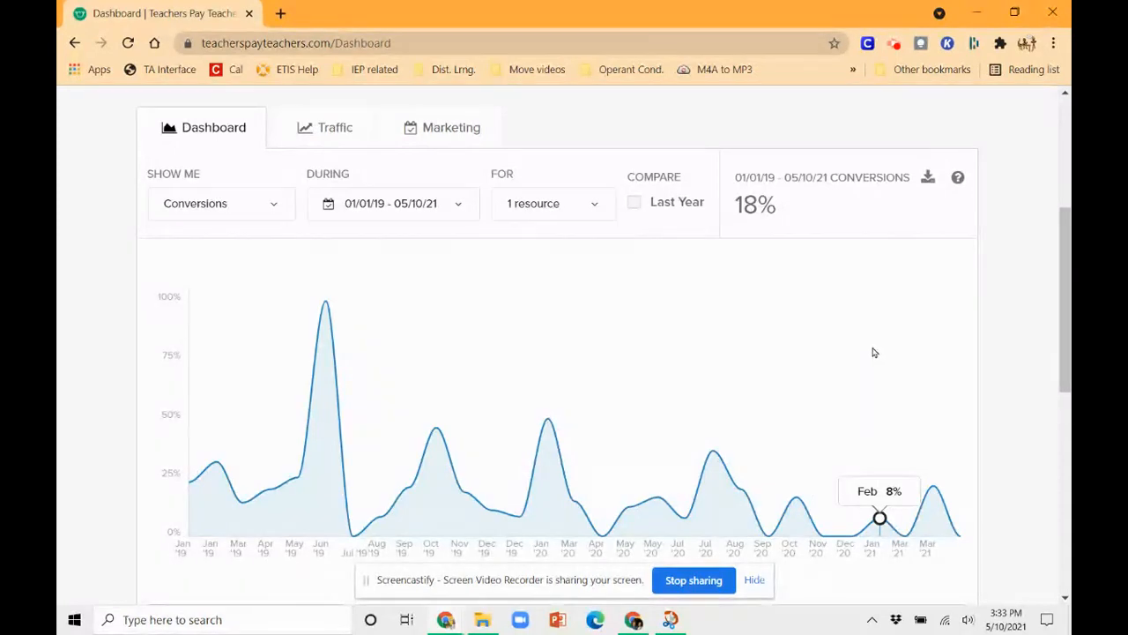